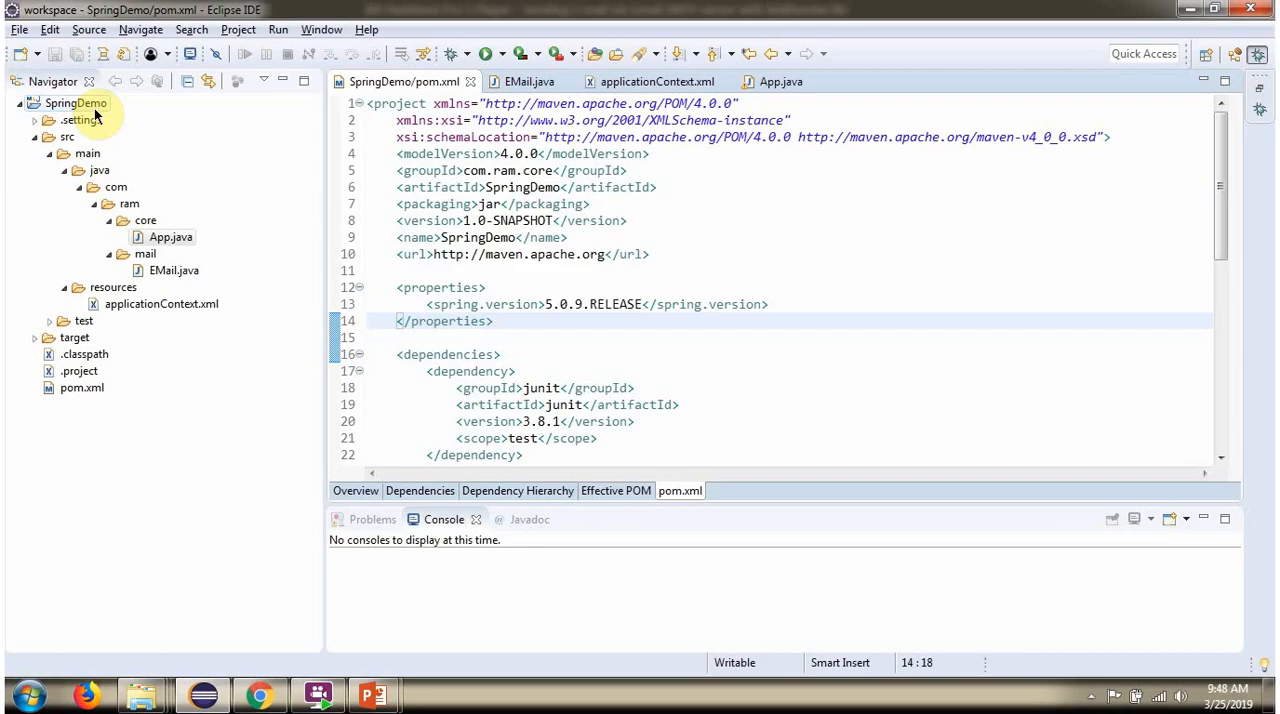
# Maximize the pom.xml editor and reveal the JUnit, Java Mail, spring-core and spring-context-support dependencies
pyautogui.click(172, 270)
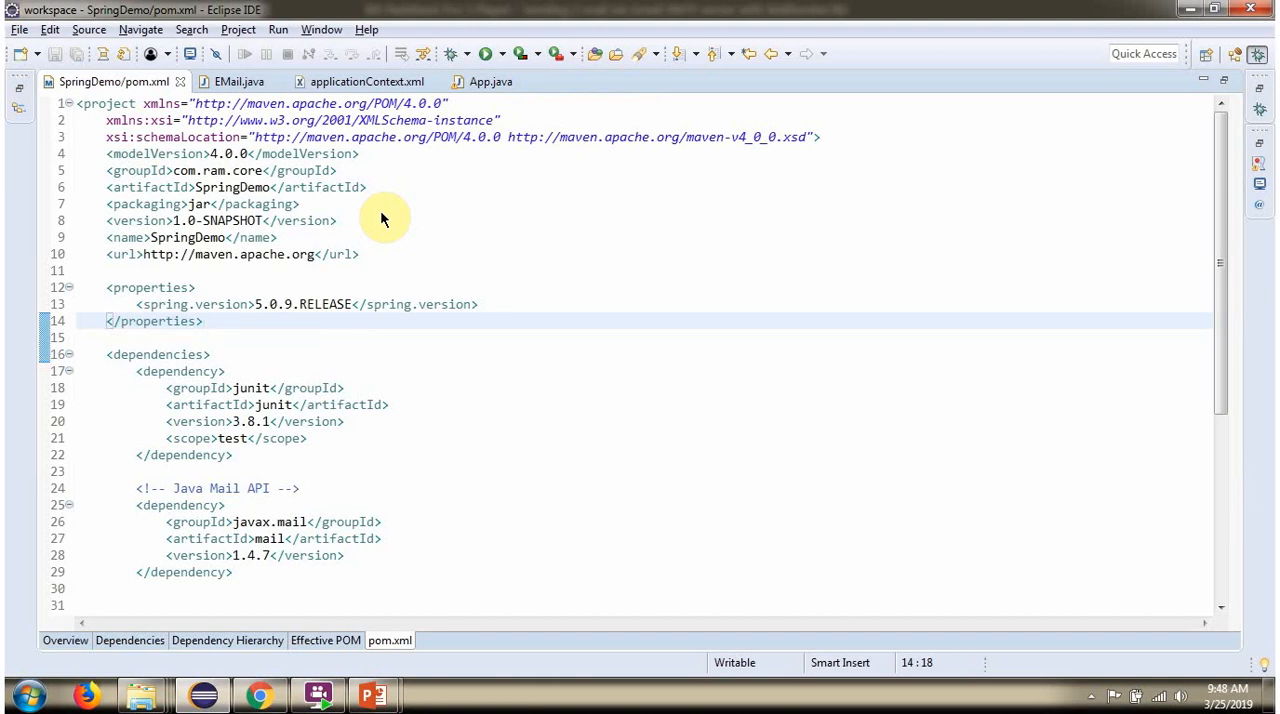
pyautogui.click(204, 320)
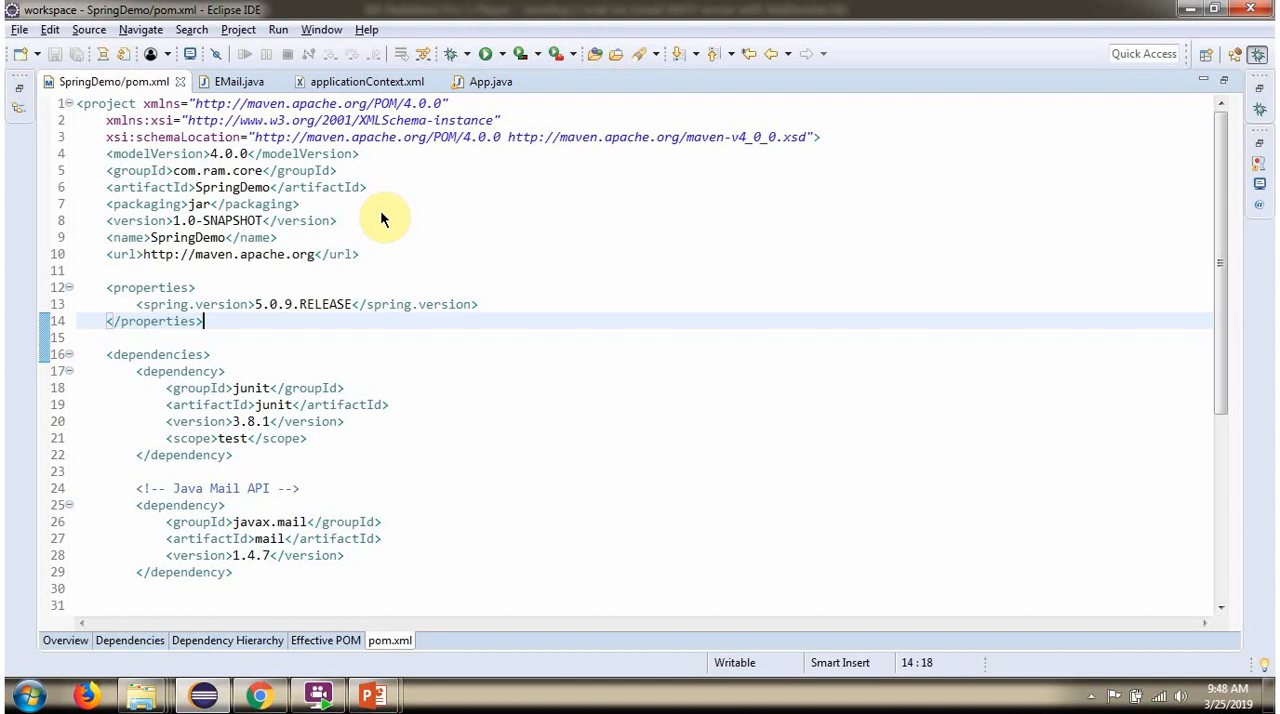
pyautogui.moveTo(1218, 308)
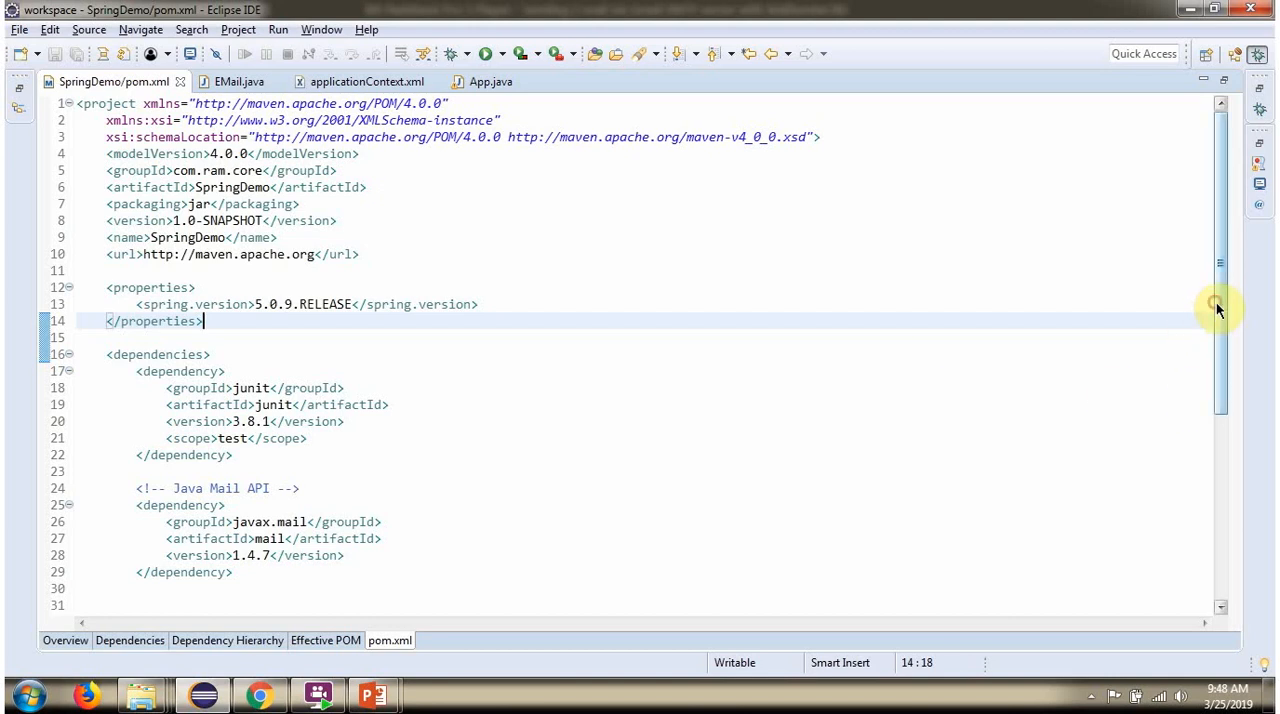
pyautogui.scroll(-3)
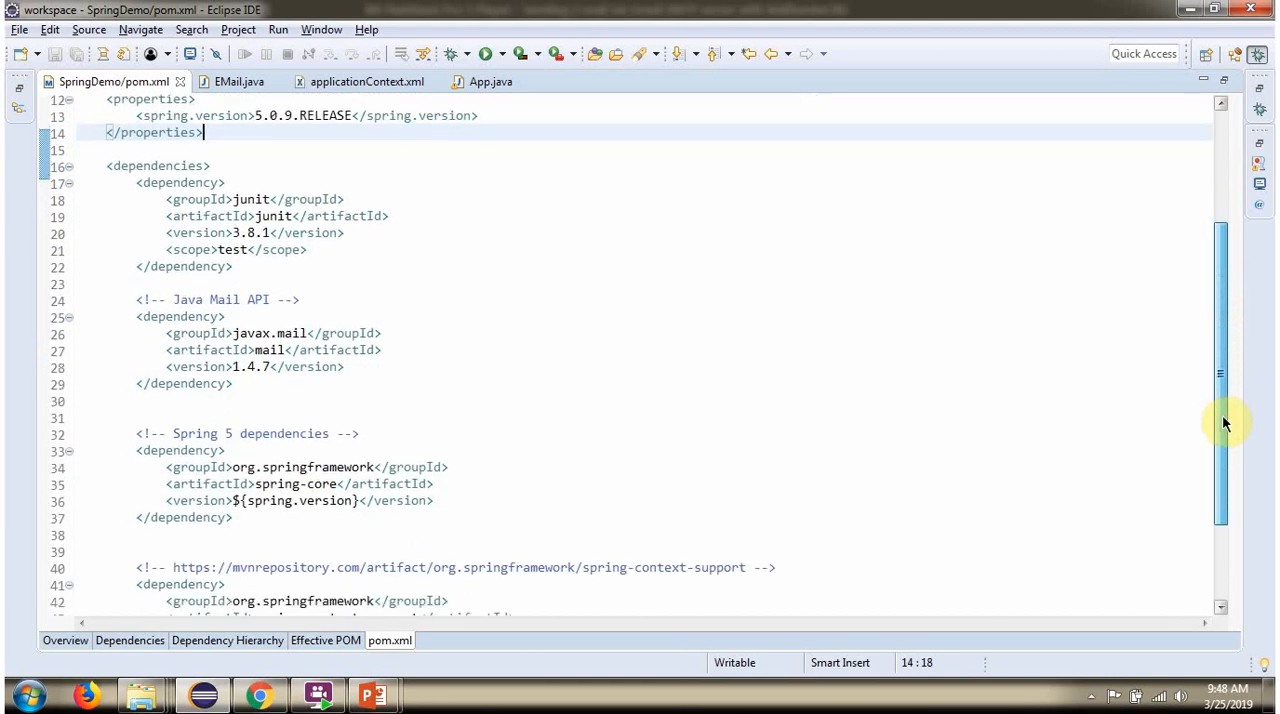
pyautogui.scroll(-3)
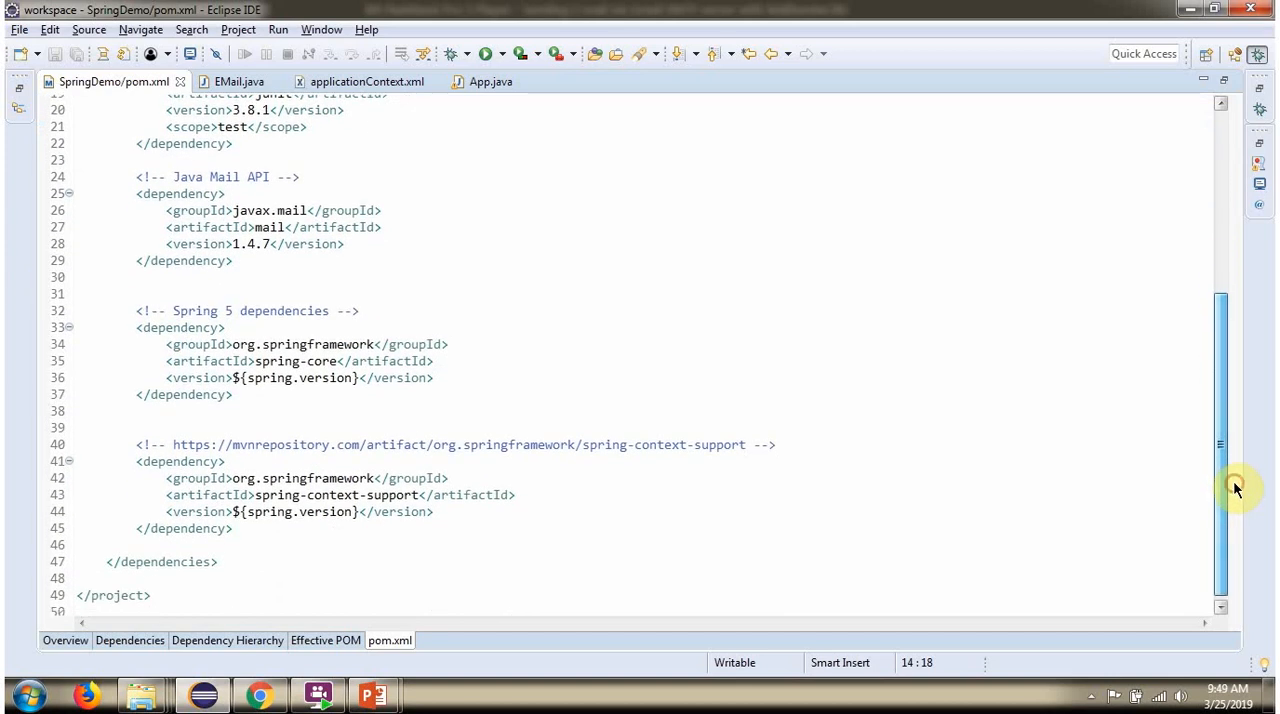
pyautogui.moveTo(1004, 460)
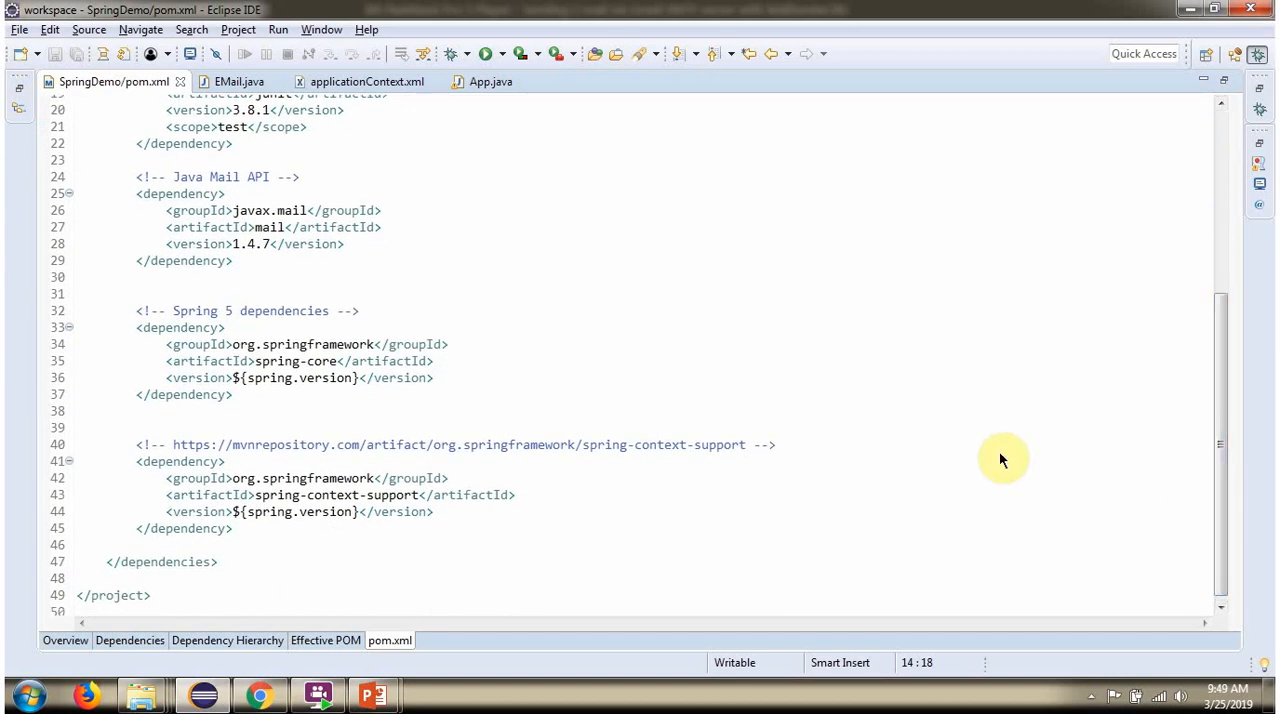
# Show Email.java's setMailSender and sendEmail methods, then move on to applicationContext.xml
pyautogui.click(240, 80)
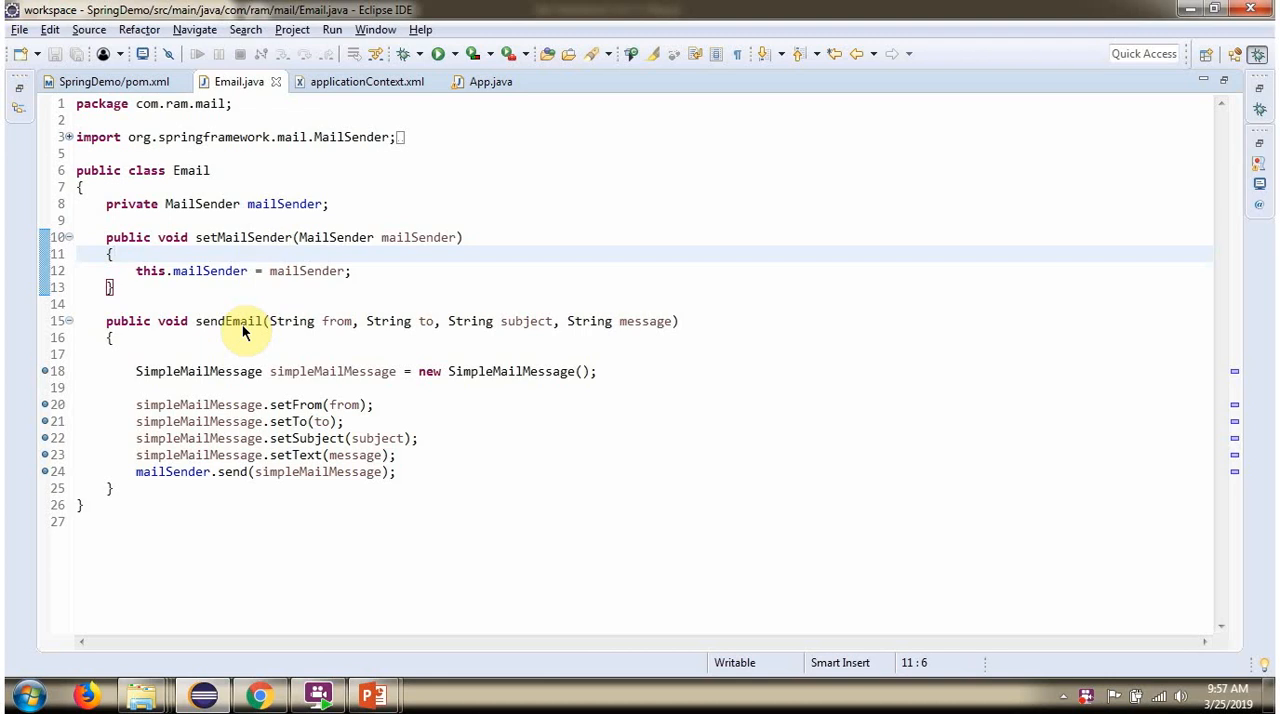
pyautogui.moveTo(410, 344)
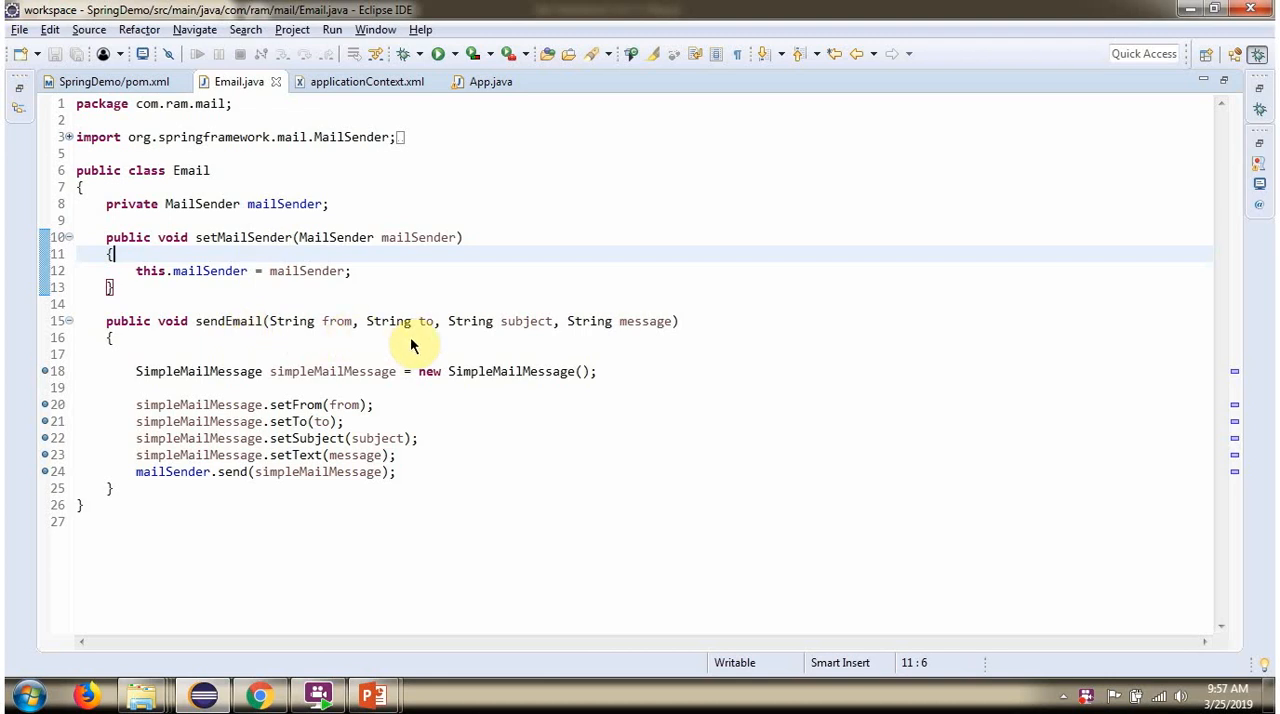
pyautogui.moveTo(540, 338)
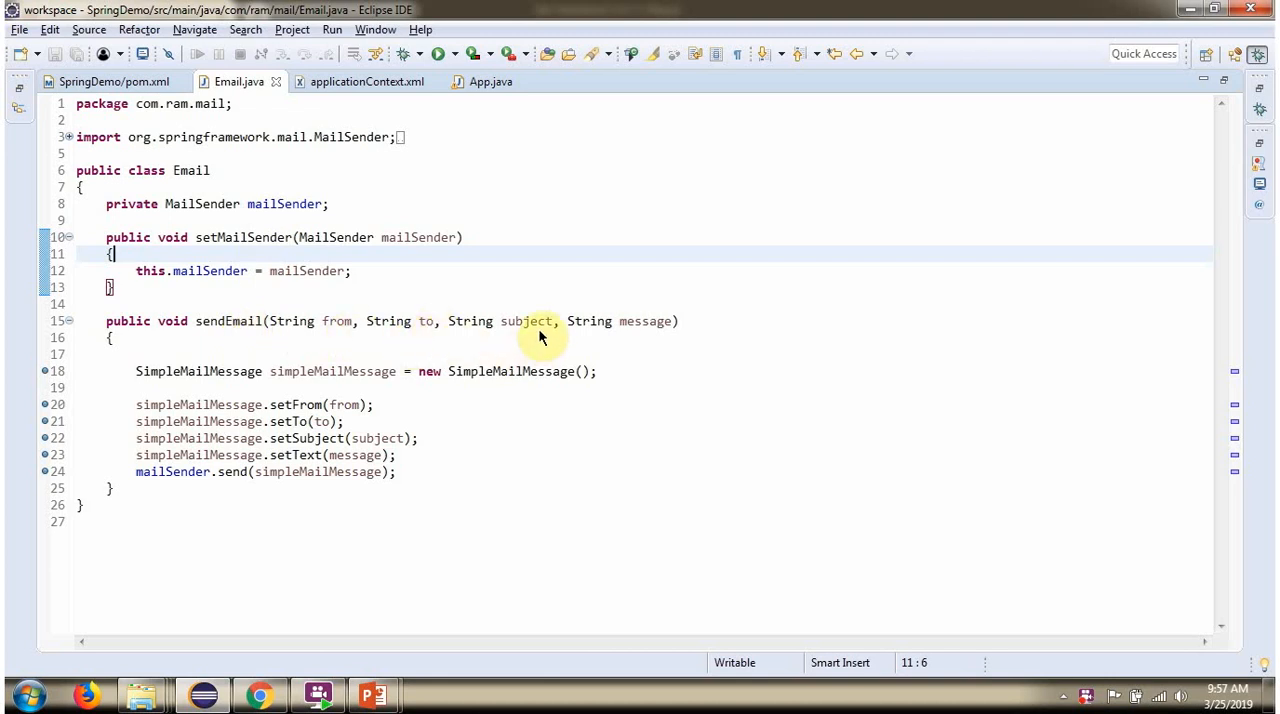
pyautogui.moveTo(616, 336)
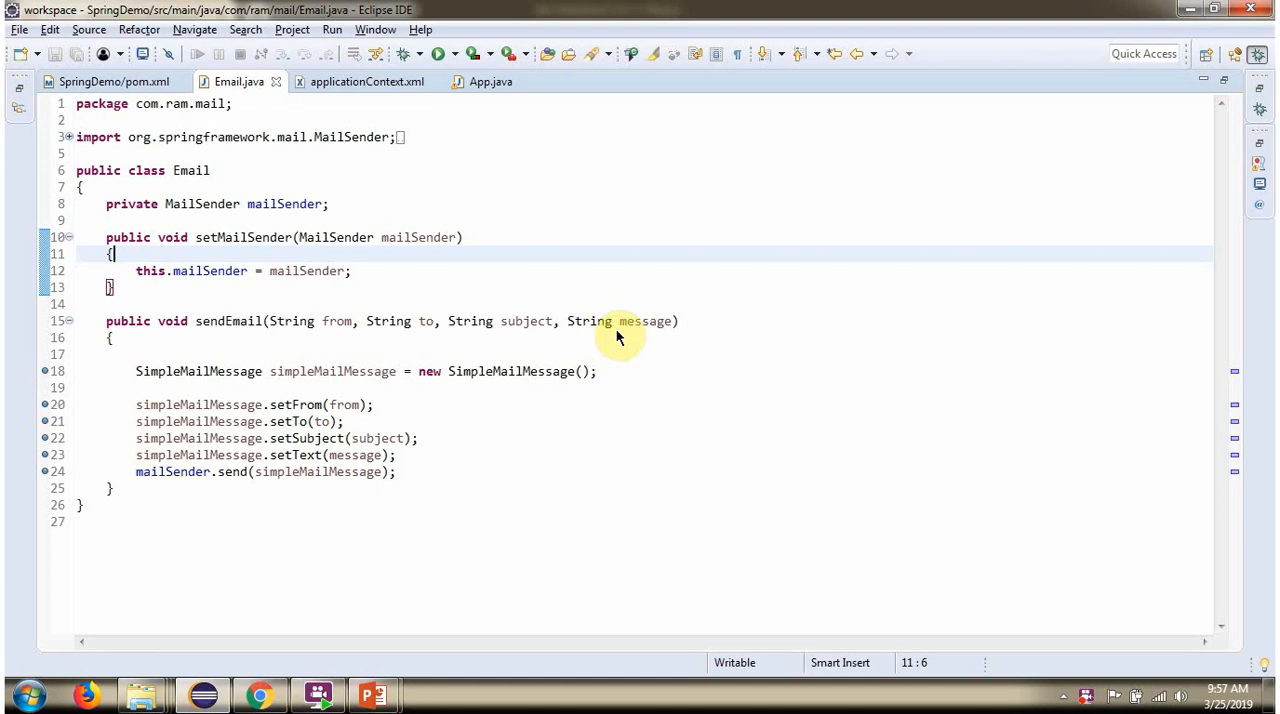
pyautogui.moveTo(360, 388)
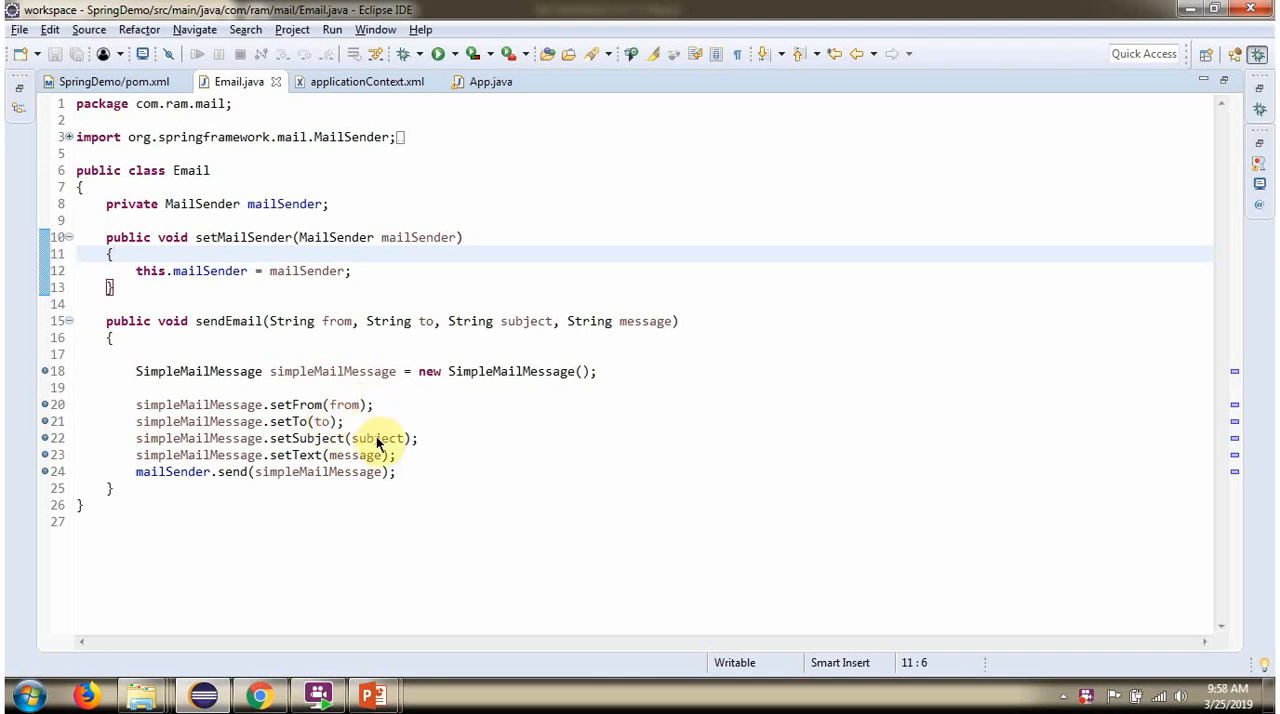
pyautogui.moveTo(368, 460)
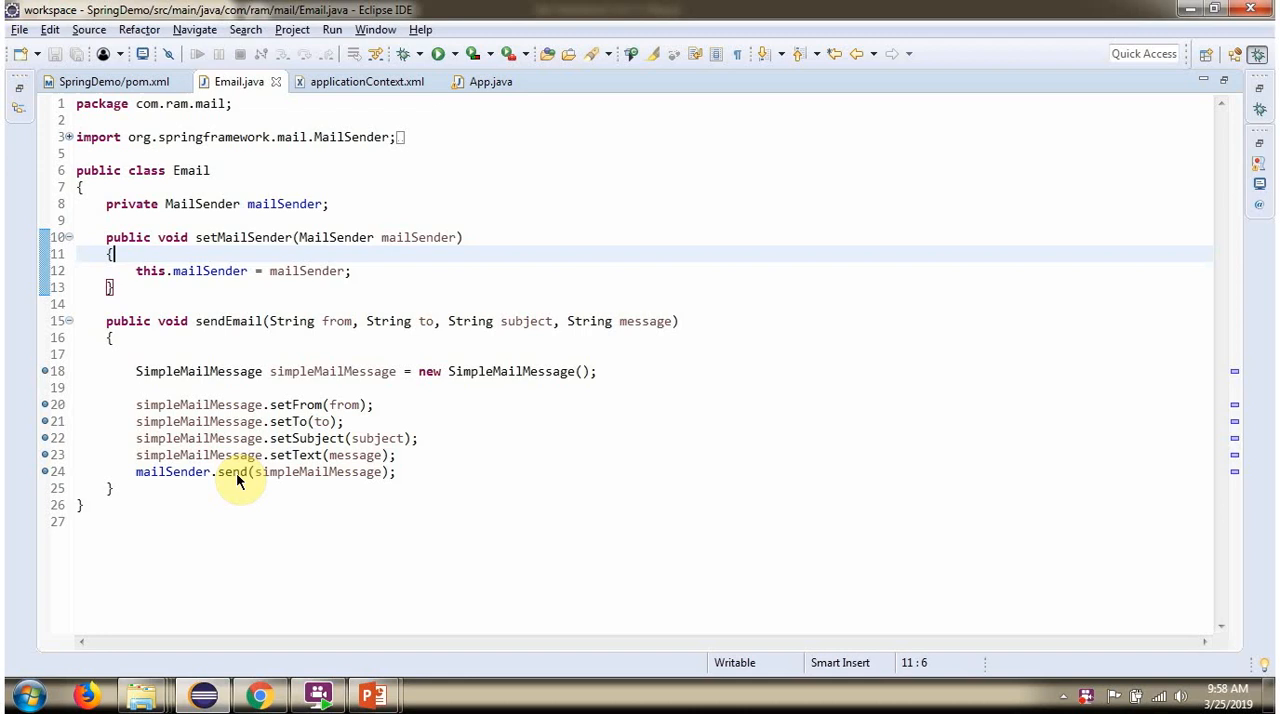
pyautogui.moveTo(200, 472)
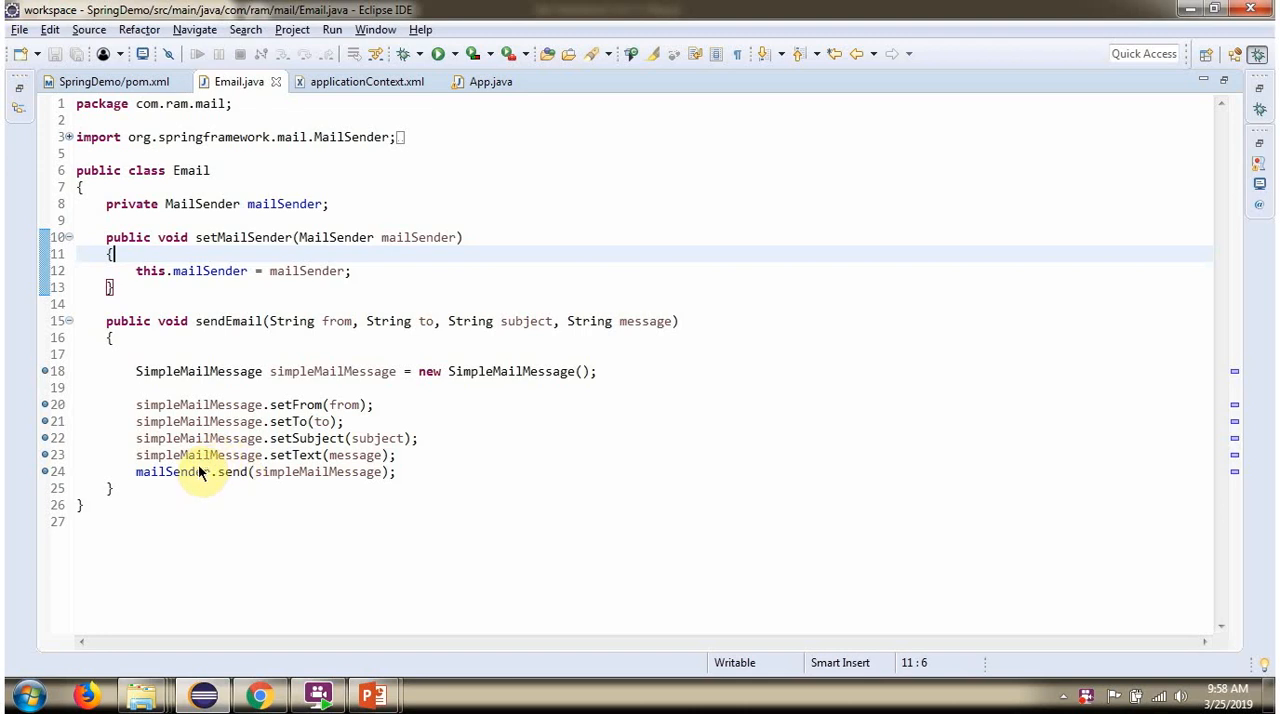
pyautogui.moveTo(318, 486)
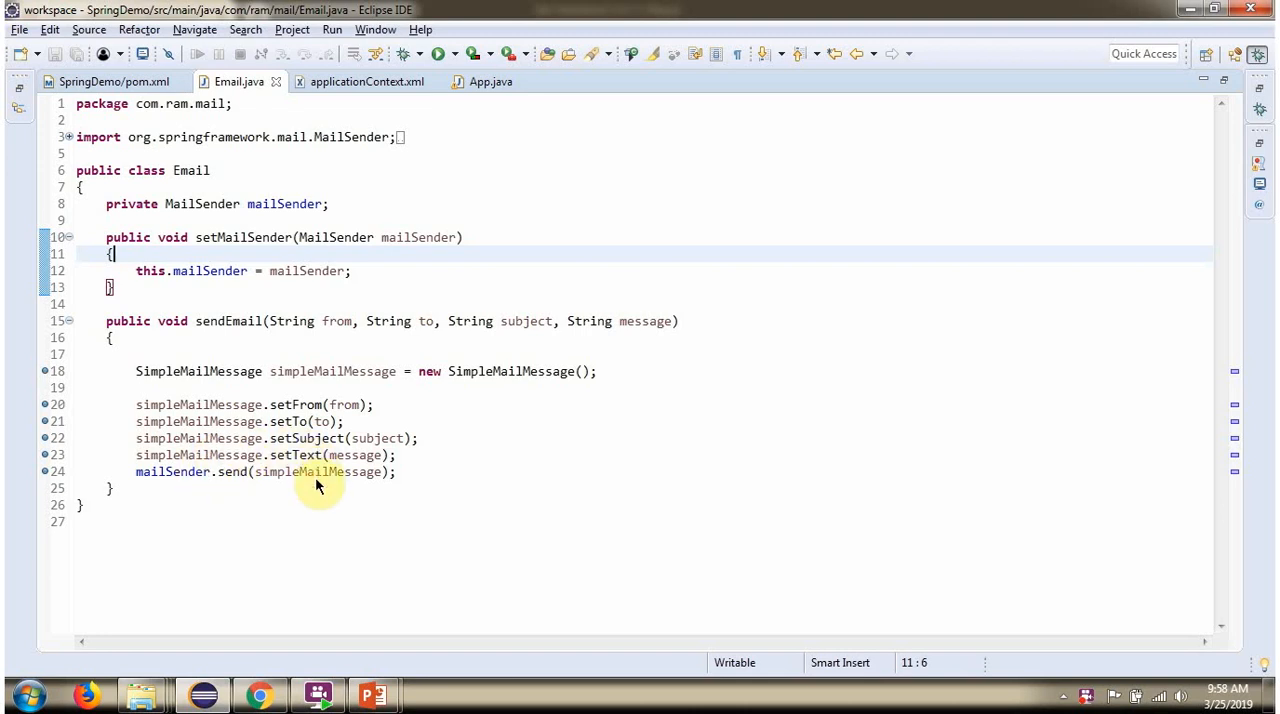
pyautogui.click(366, 80)
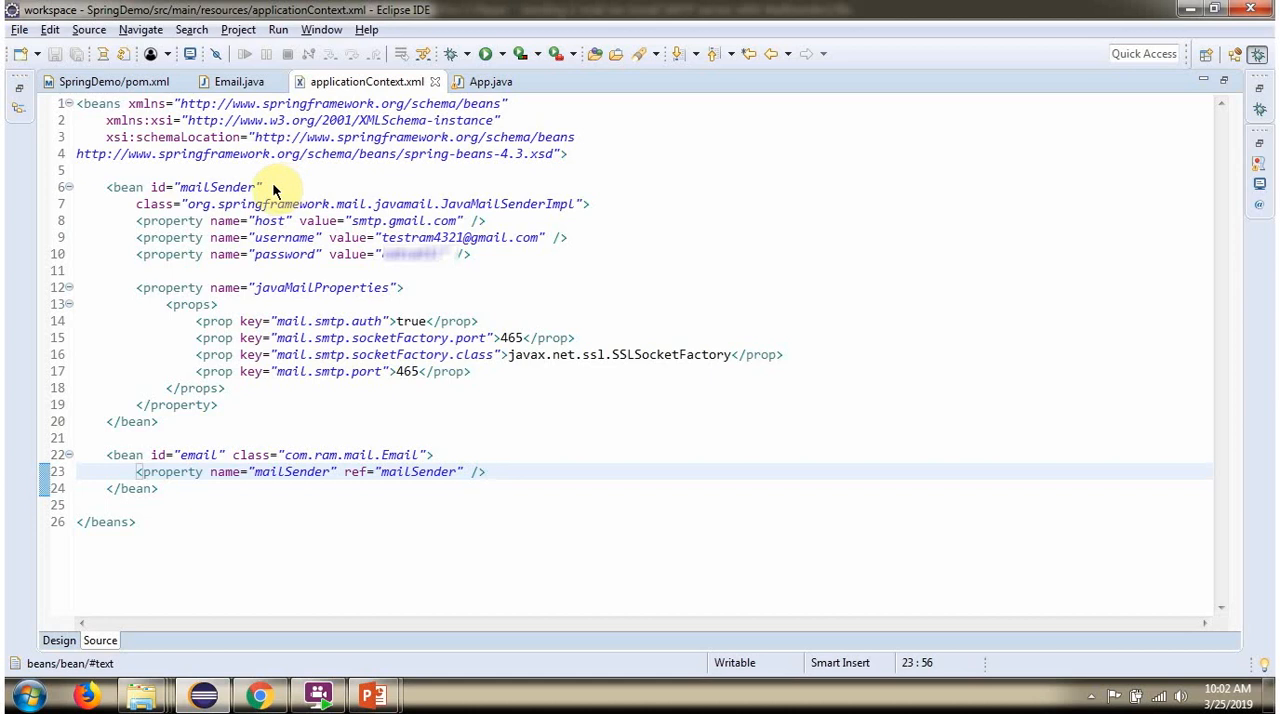
pyautogui.moveTo(504, 226)
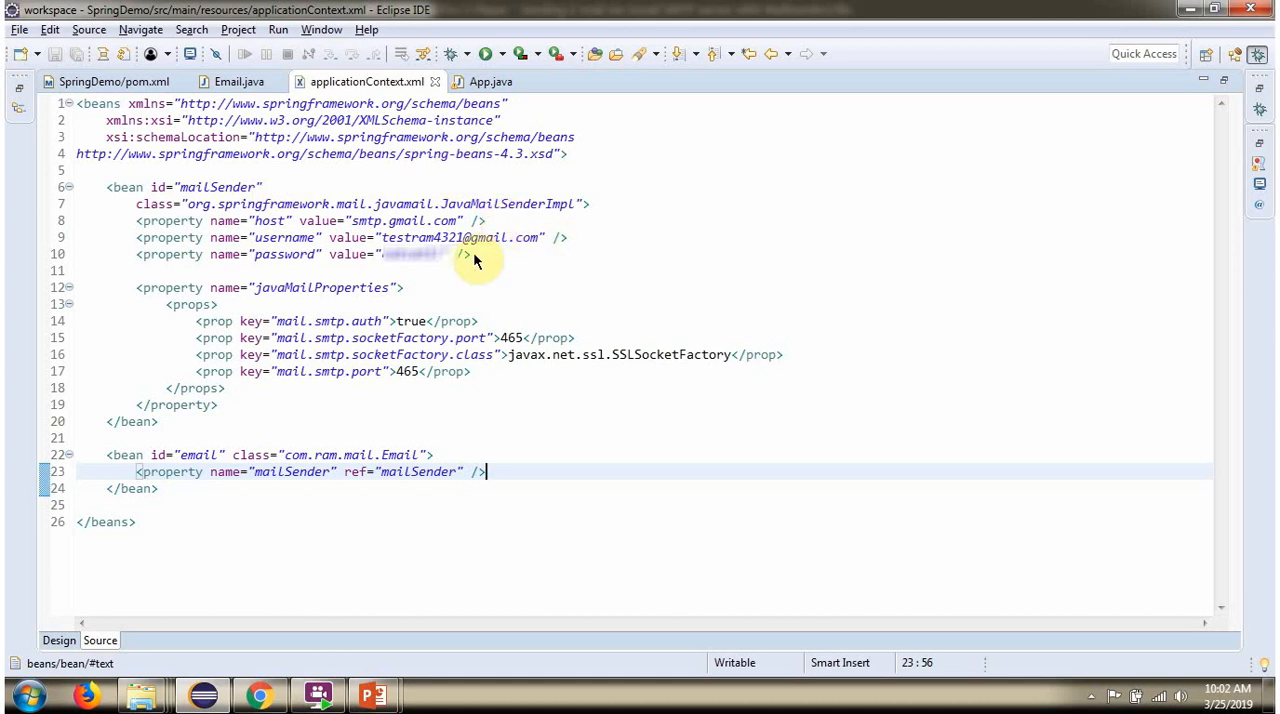
pyautogui.moveTo(418, 288)
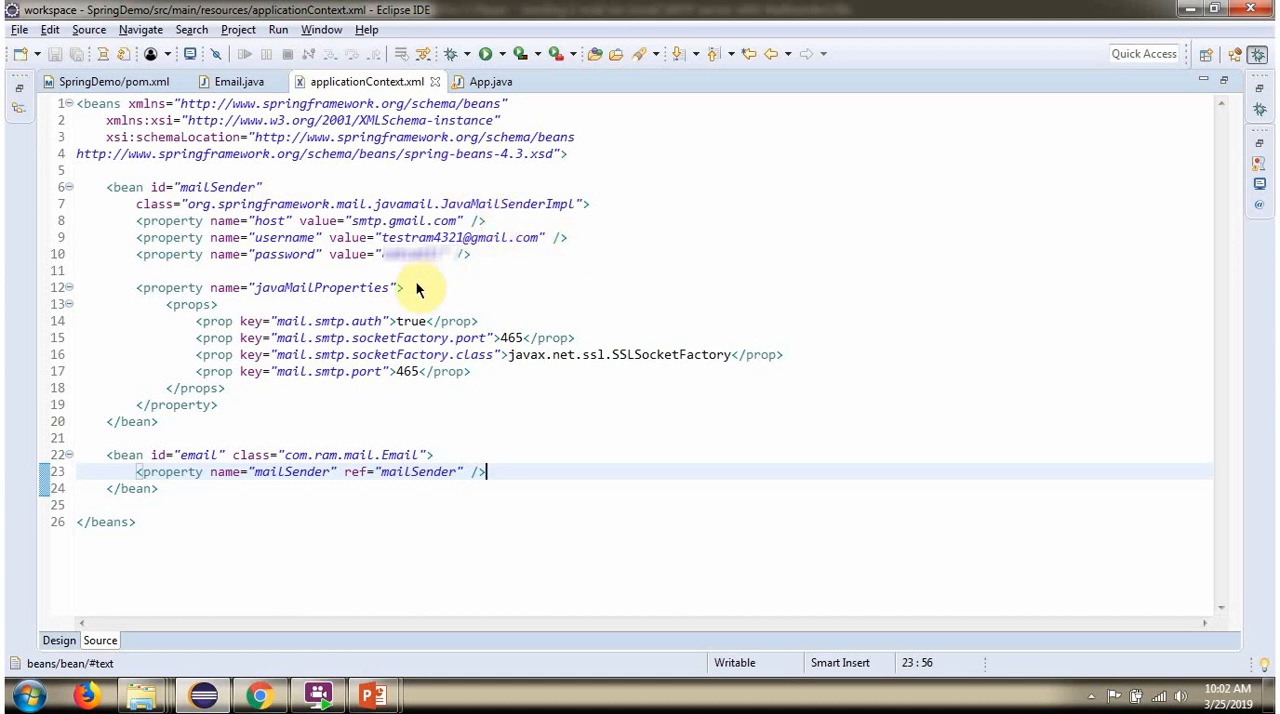
pyautogui.moveTo(448, 396)
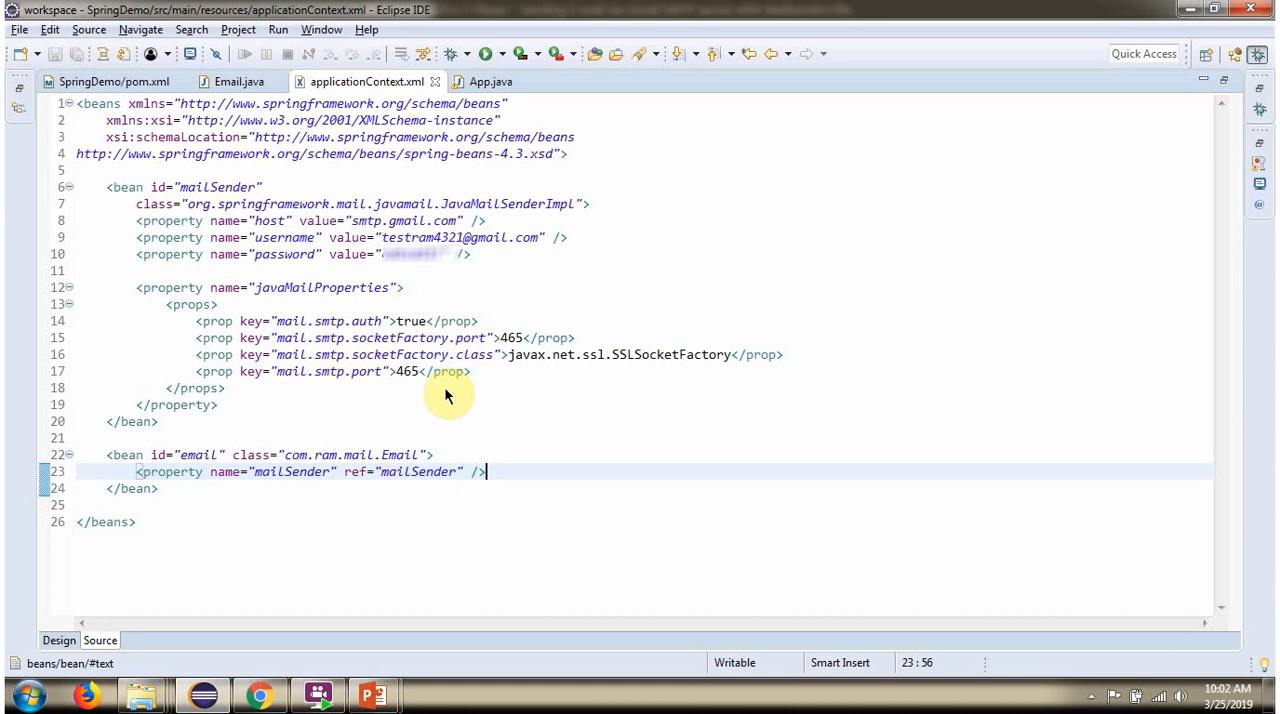
pyautogui.moveTo(278, 194)
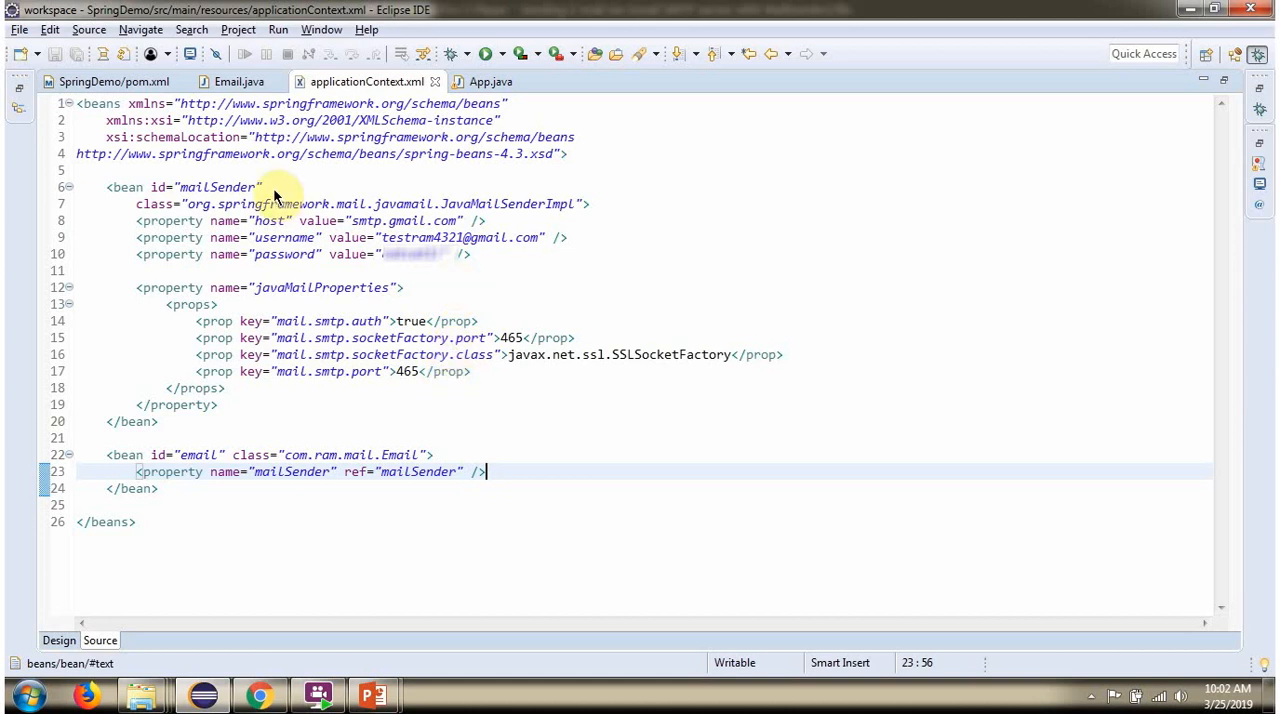
pyautogui.moveTo(400, 486)
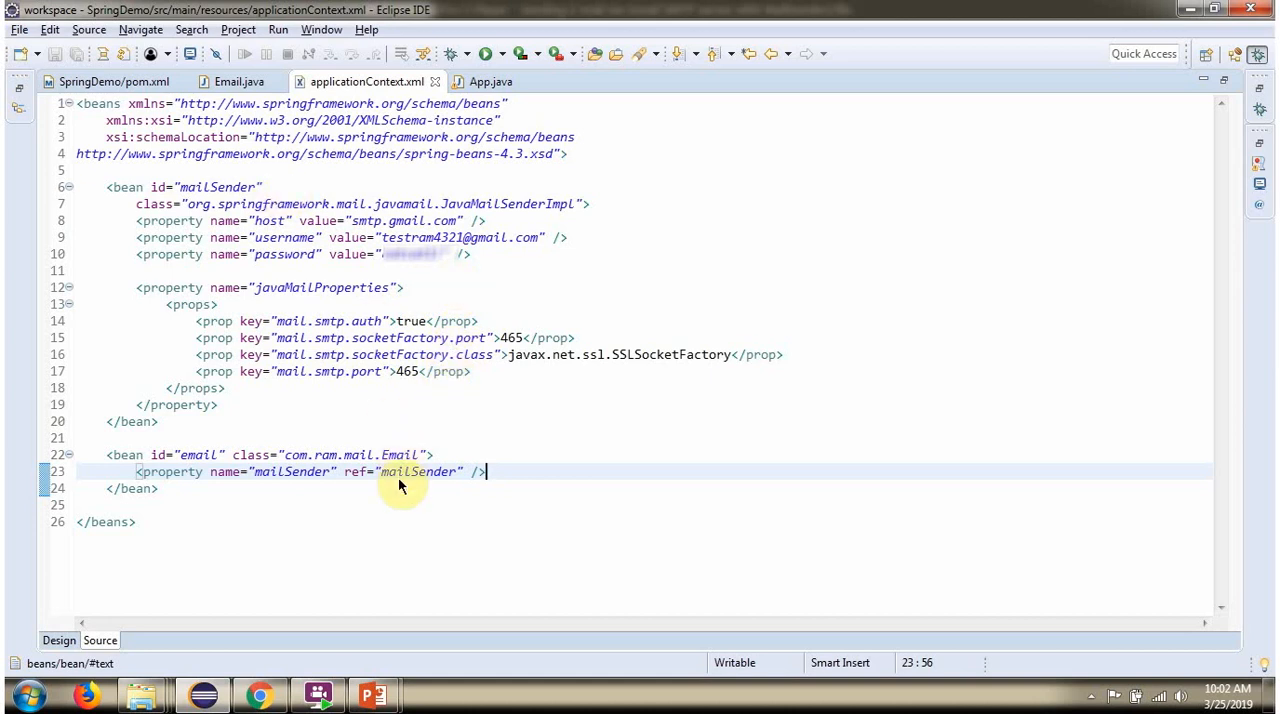
pyautogui.moveTo(240, 82)
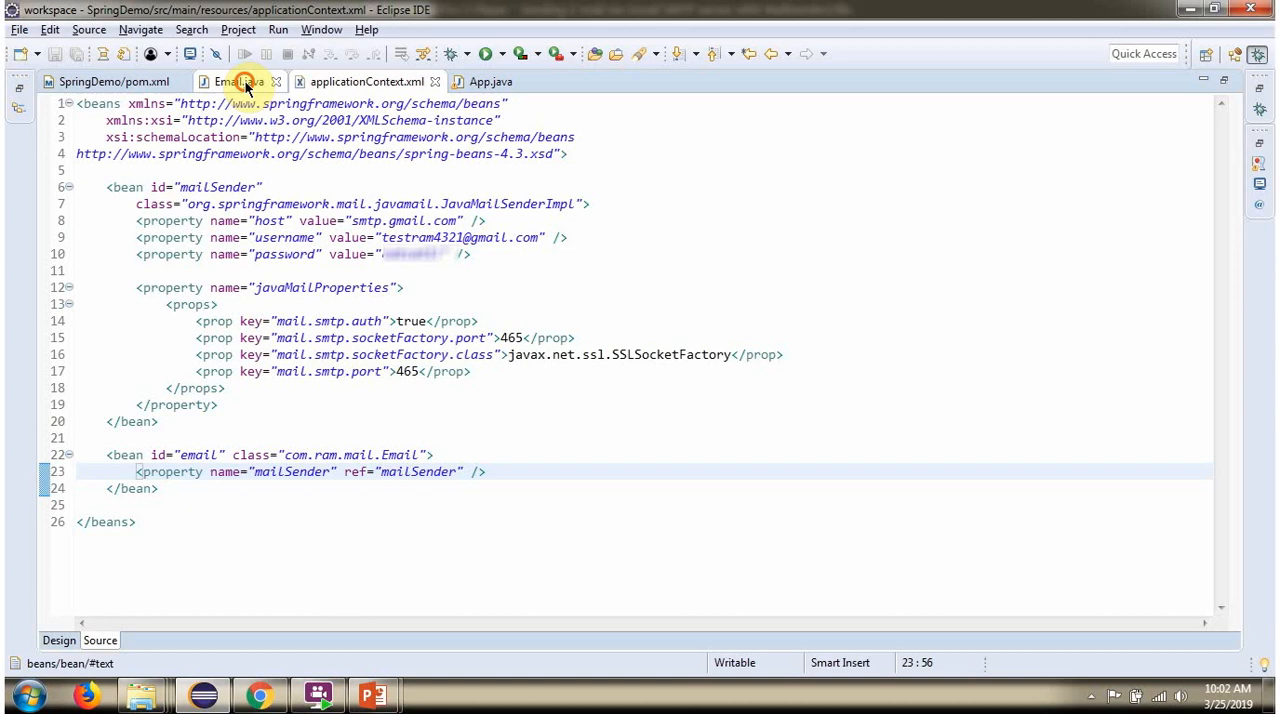
# Review the mailSender and email beans against Email.java, ending on App.java's main method
pyautogui.click(236, 80)
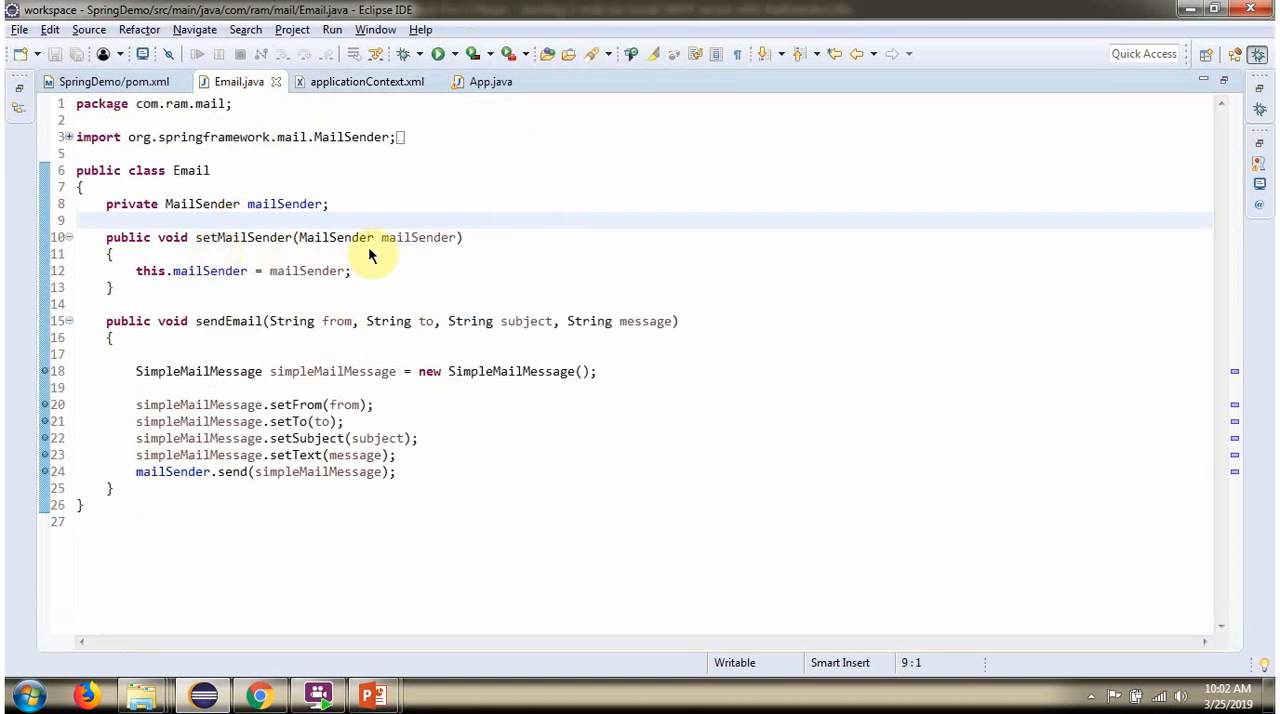
pyautogui.click(366, 80)
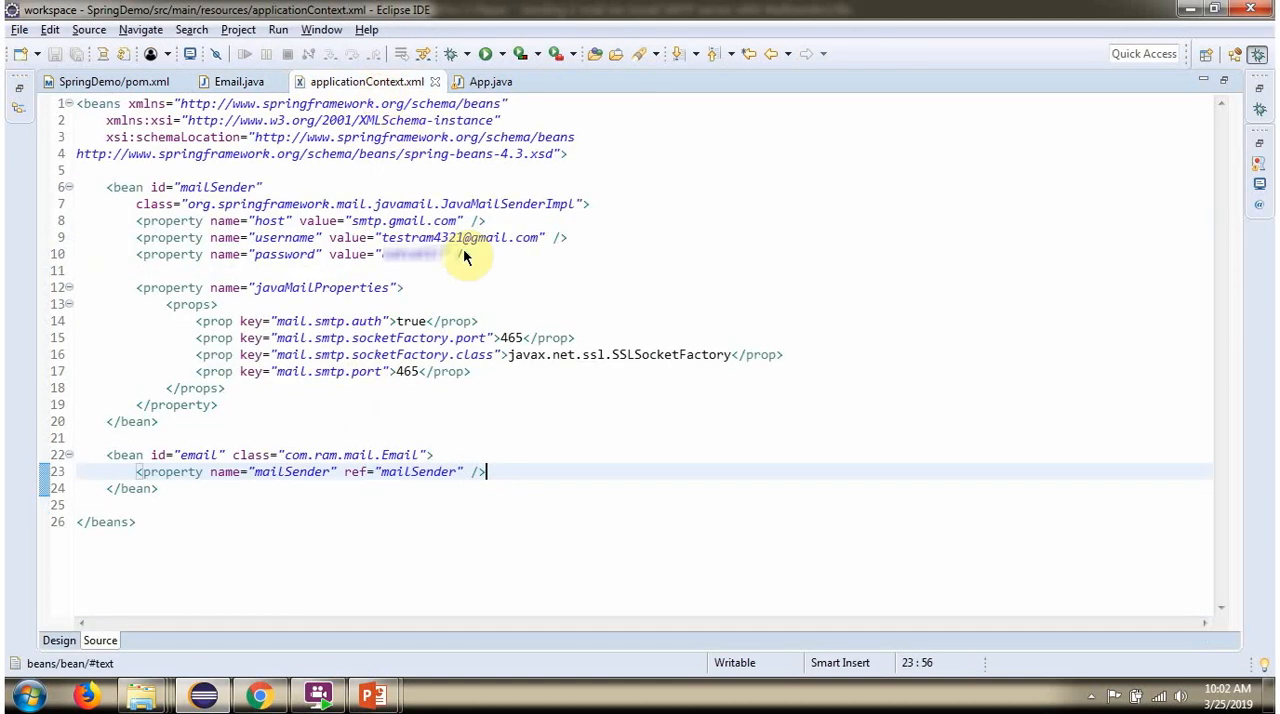
pyautogui.click(492, 80)
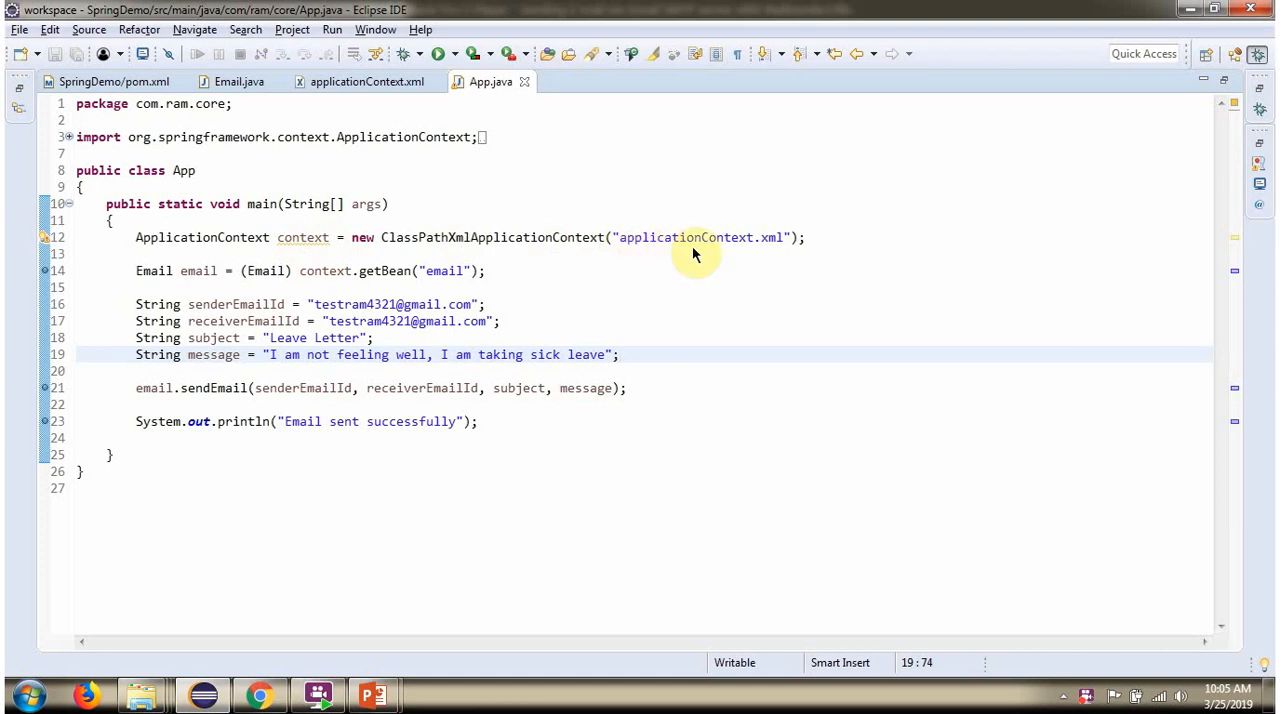
pyautogui.moveTo(400, 280)
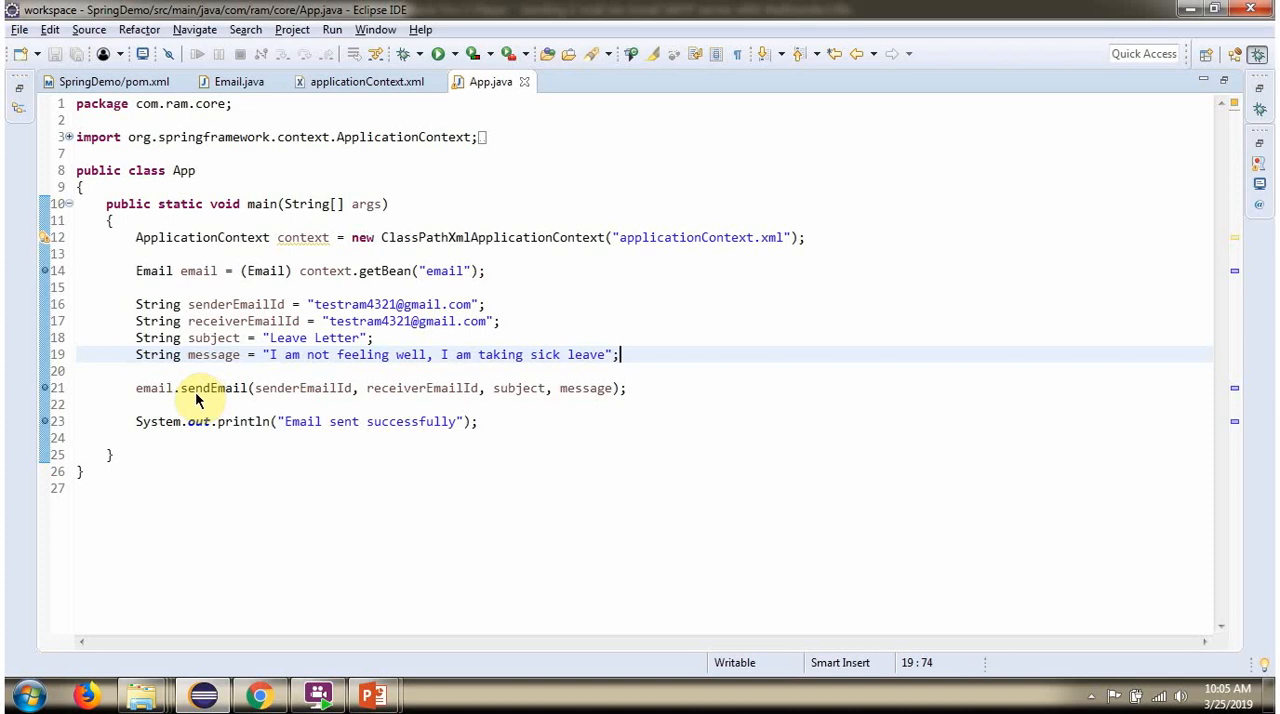
pyautogui.moveTo(316, 408)
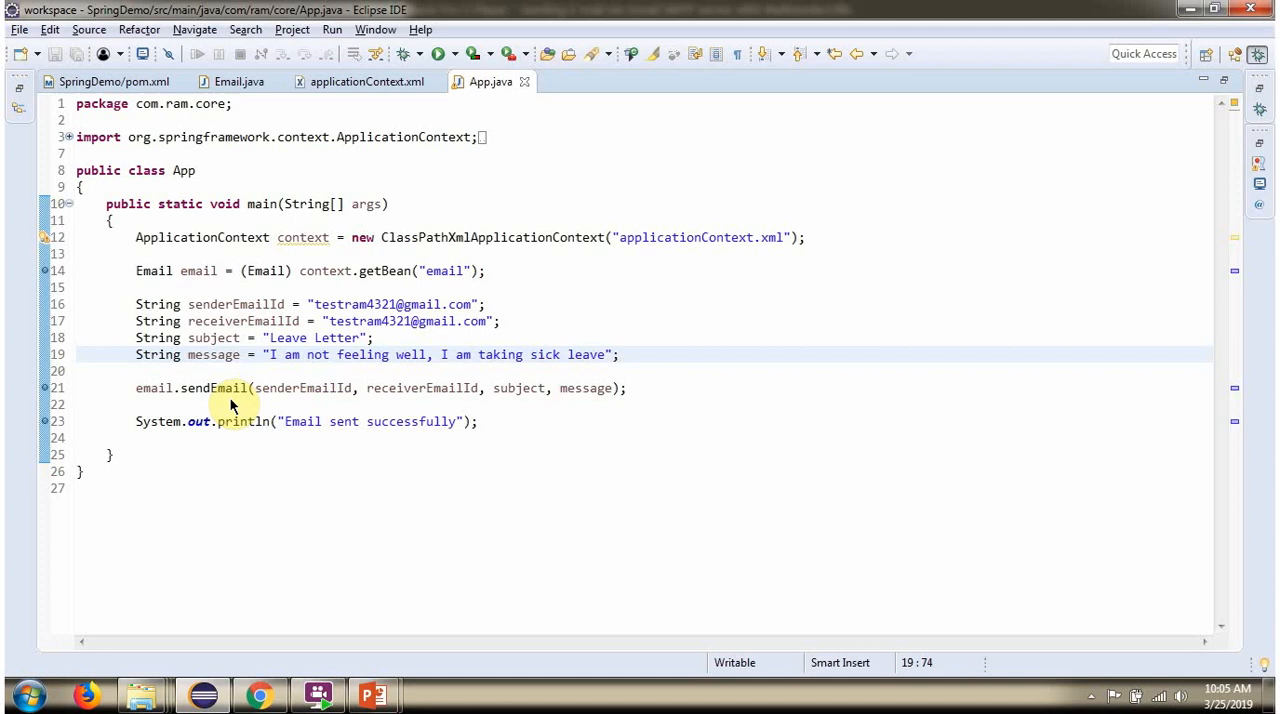
pyautogui.moveTo(672, 192)
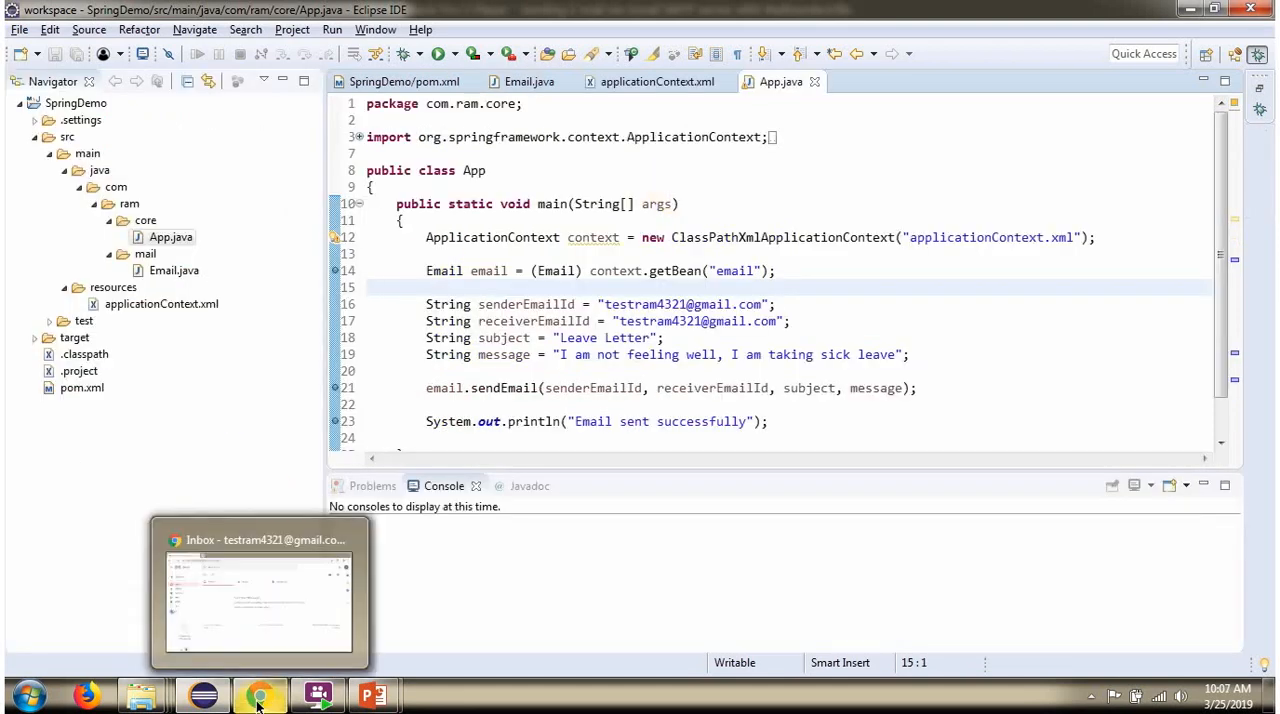
# Run App.java as a Java Application to send the email
pyautogui.click(260, 590)
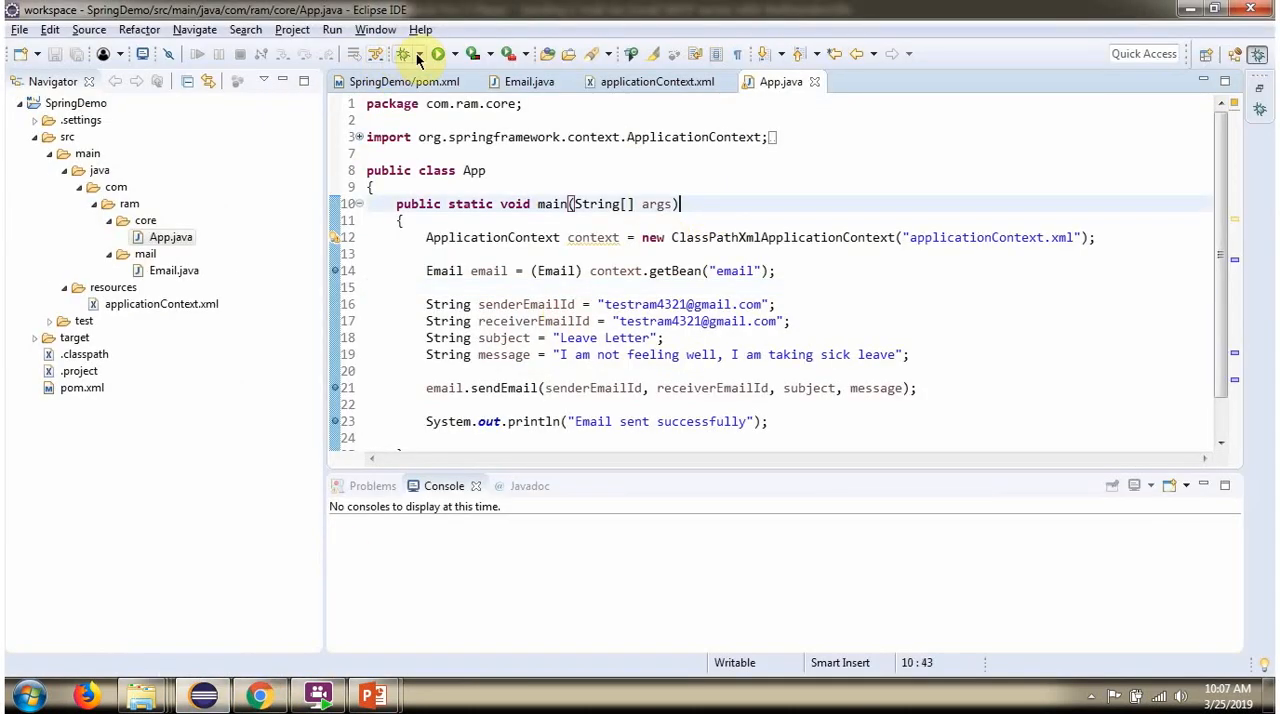
pyautogui.click(436, 54)
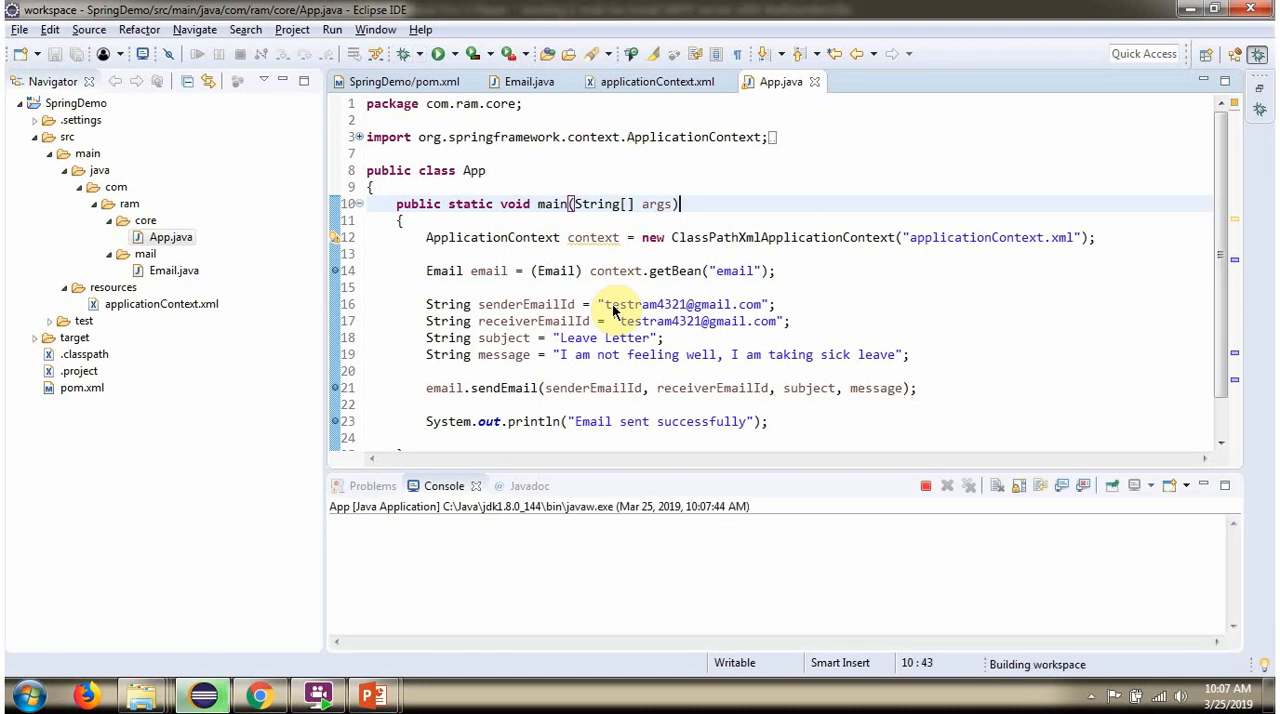
pyautogui.click(436, 54)
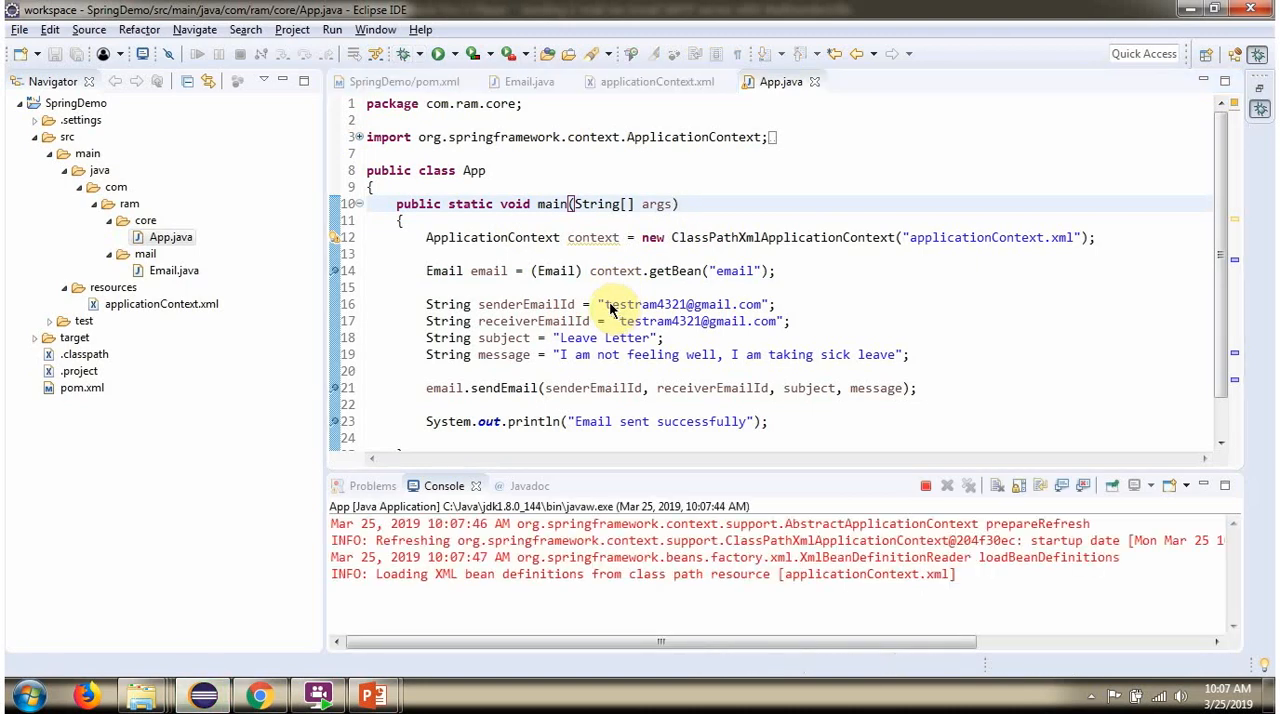
pyautogui.moveTo(508, 284)
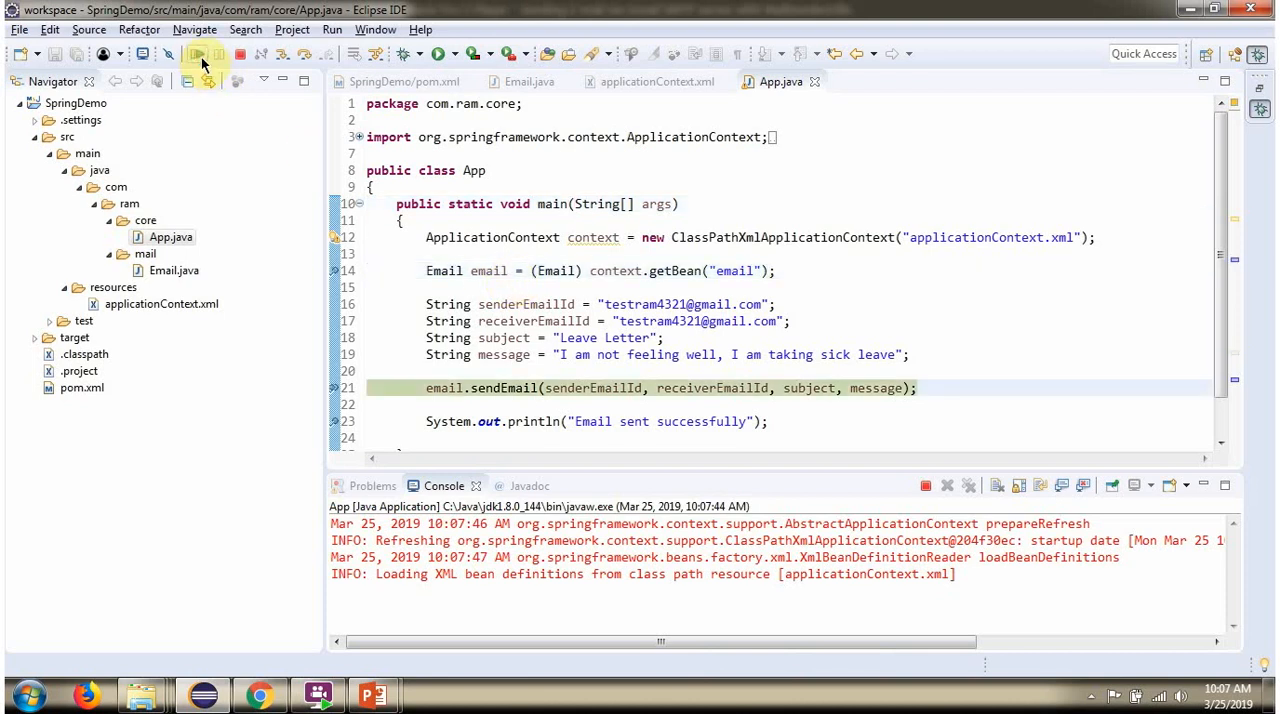
# Show sendEmail in Email.java, confirm 'Email sent successfully' in App's console, and bring up the Gmail inbox
pyautogui.click(528, 80)
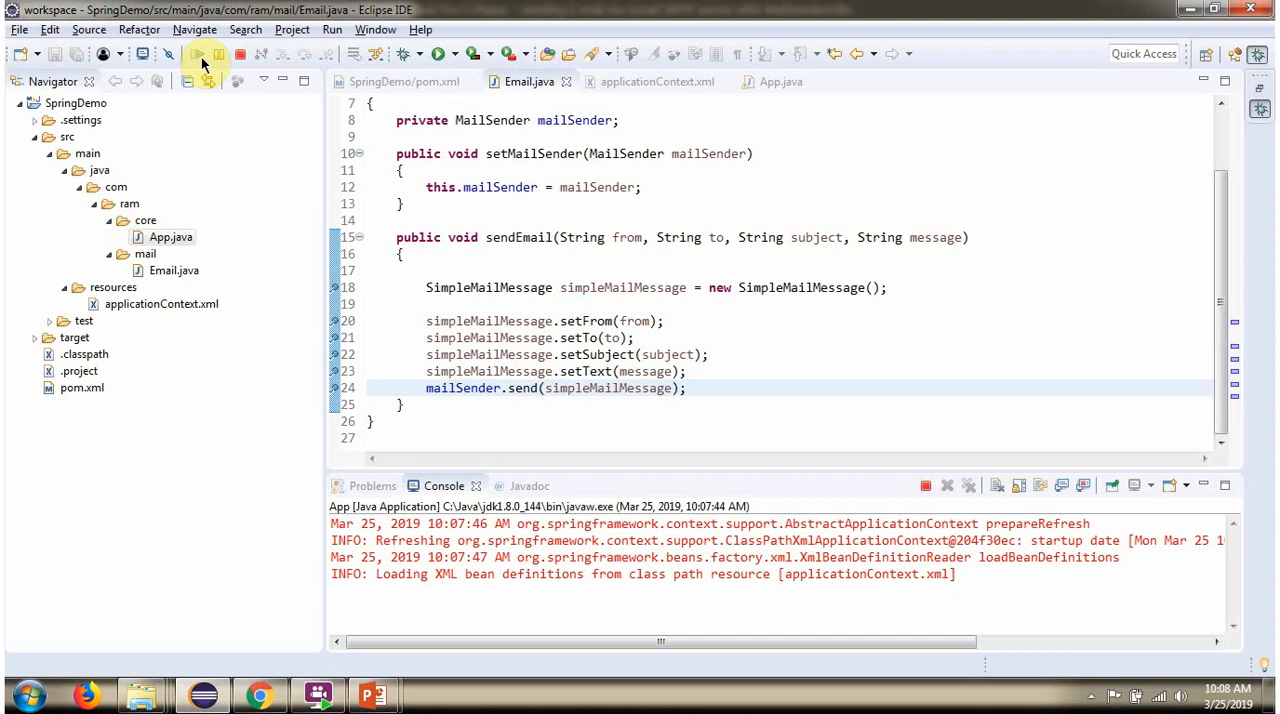
pyautogui.click(780, 80)
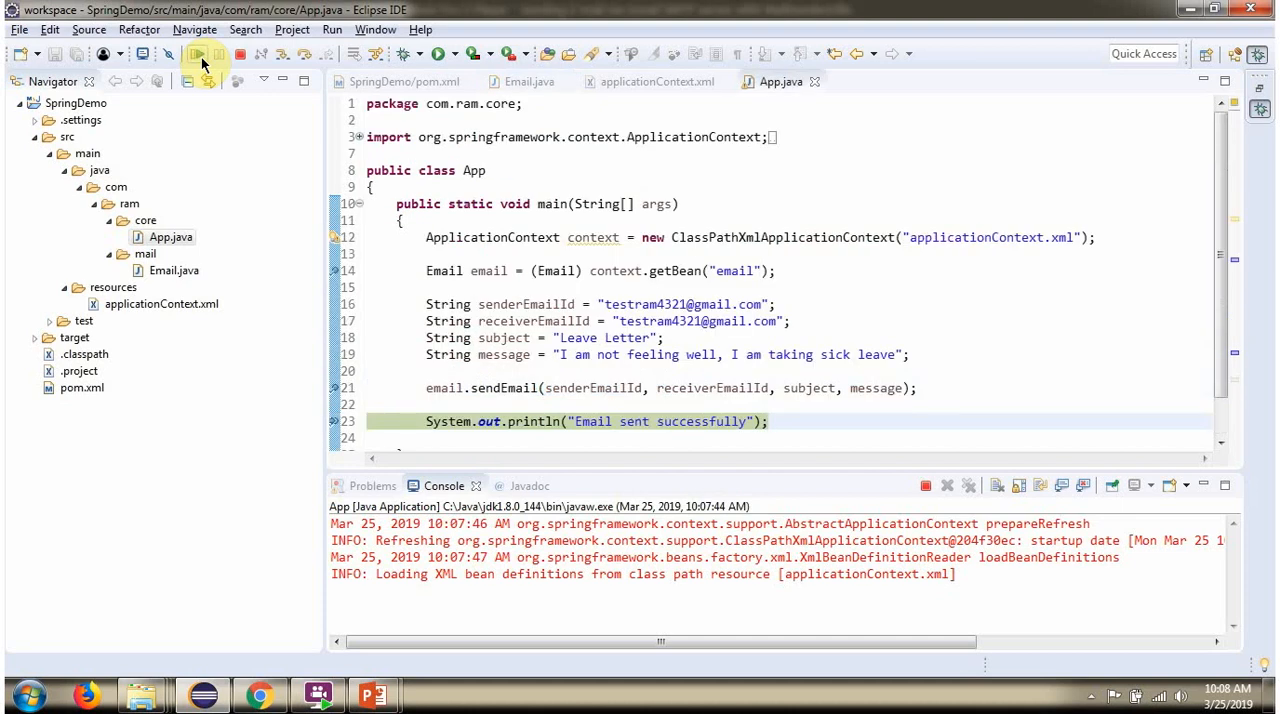
pyautogui.click(196, 54)
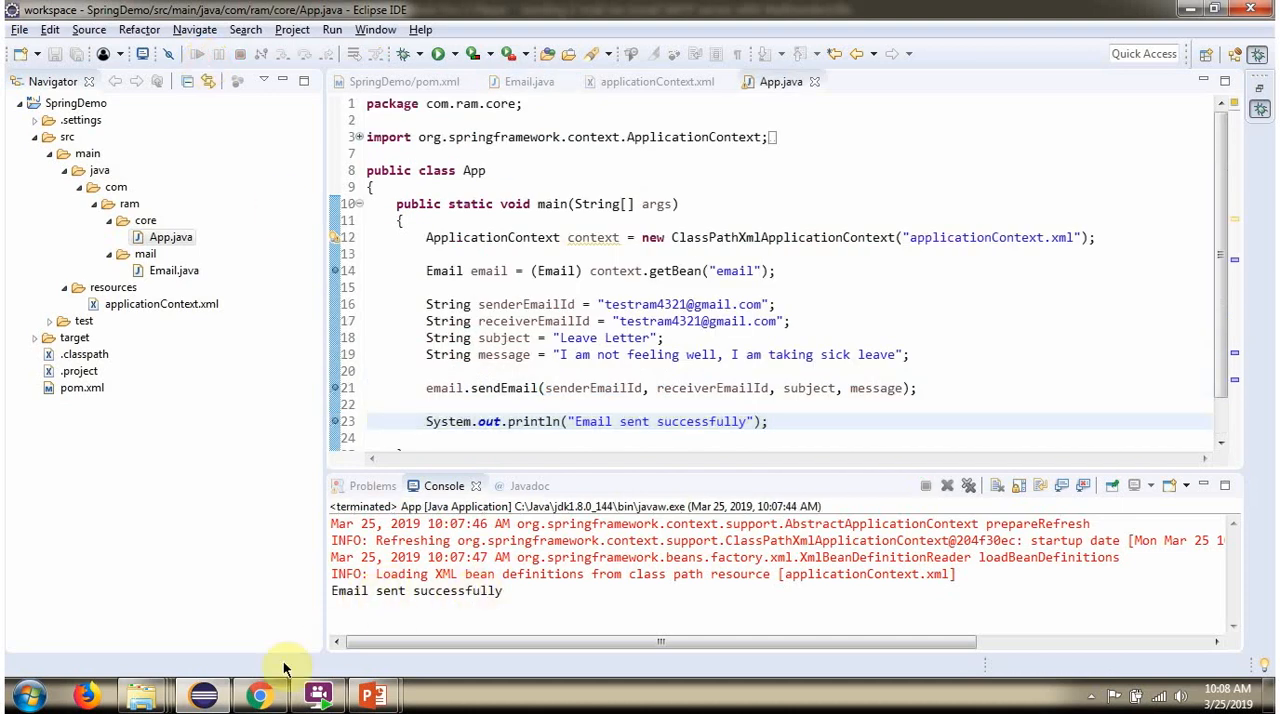
pyautogui.click(260, 694)
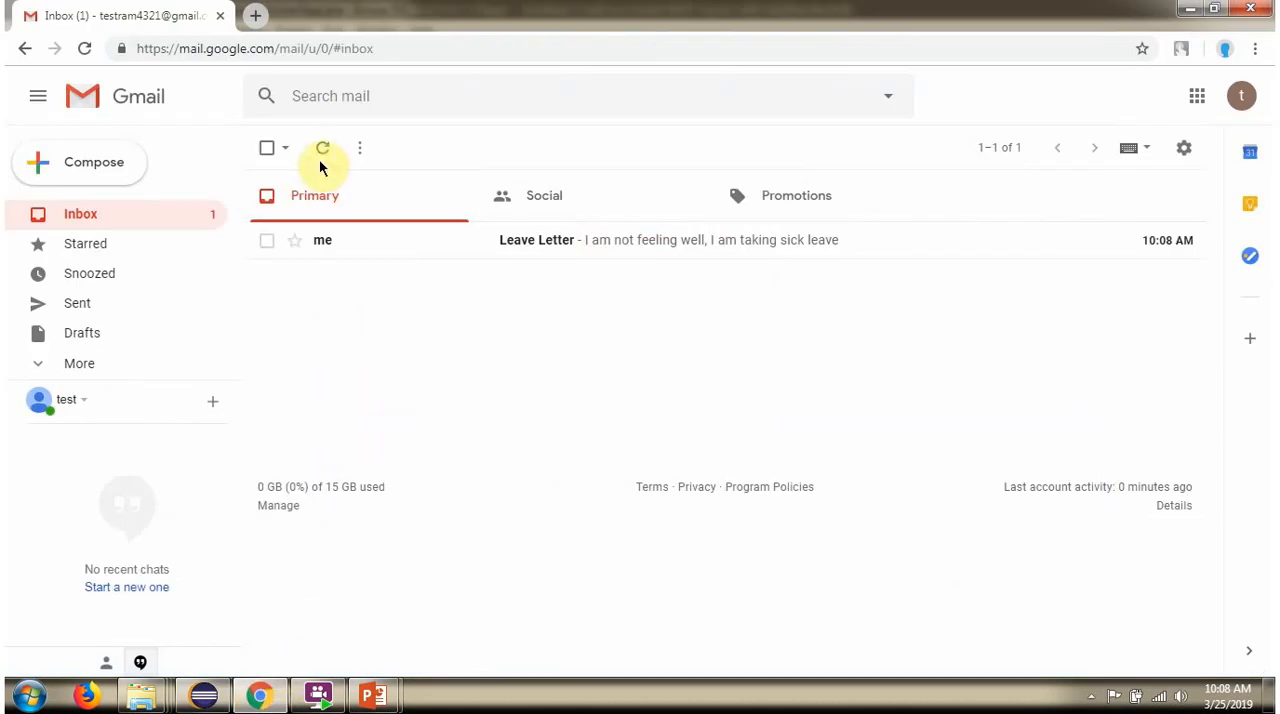
pyautogui.moveTo(536, 240)
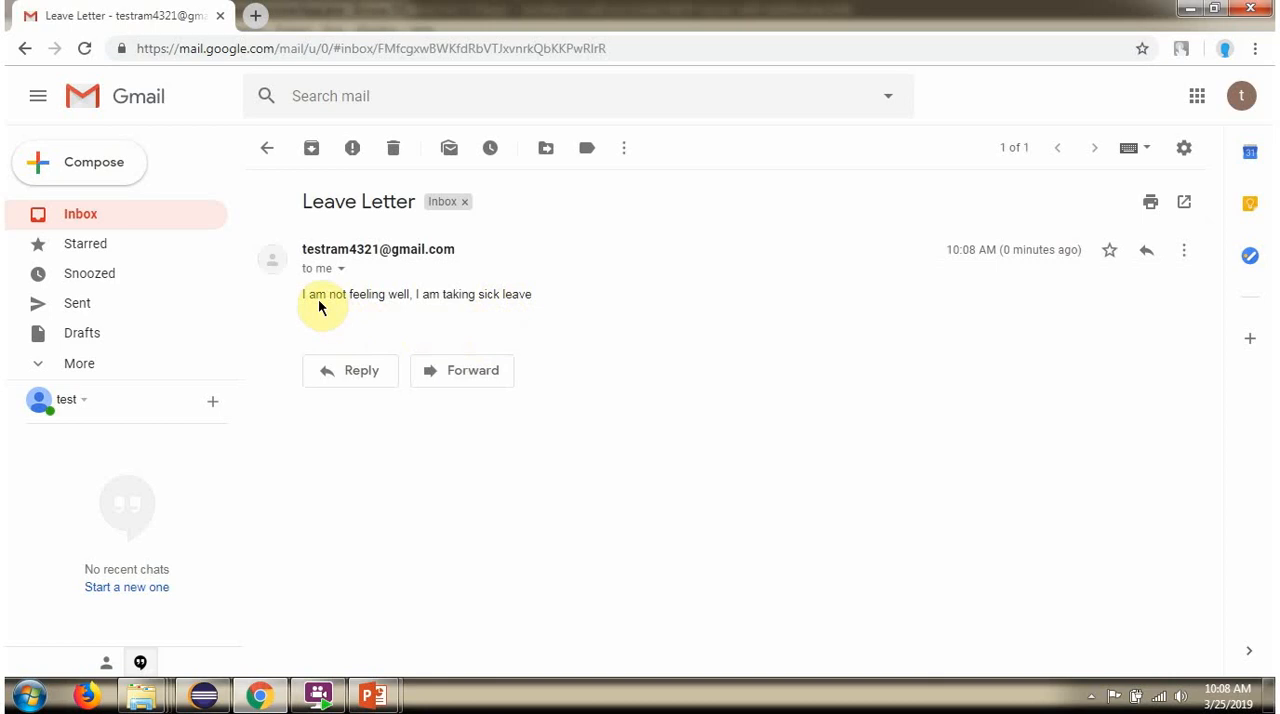
# Read the Leave Letter email's sick-leave message body in Gmail
pyautogui.doubleClick(484, 294)
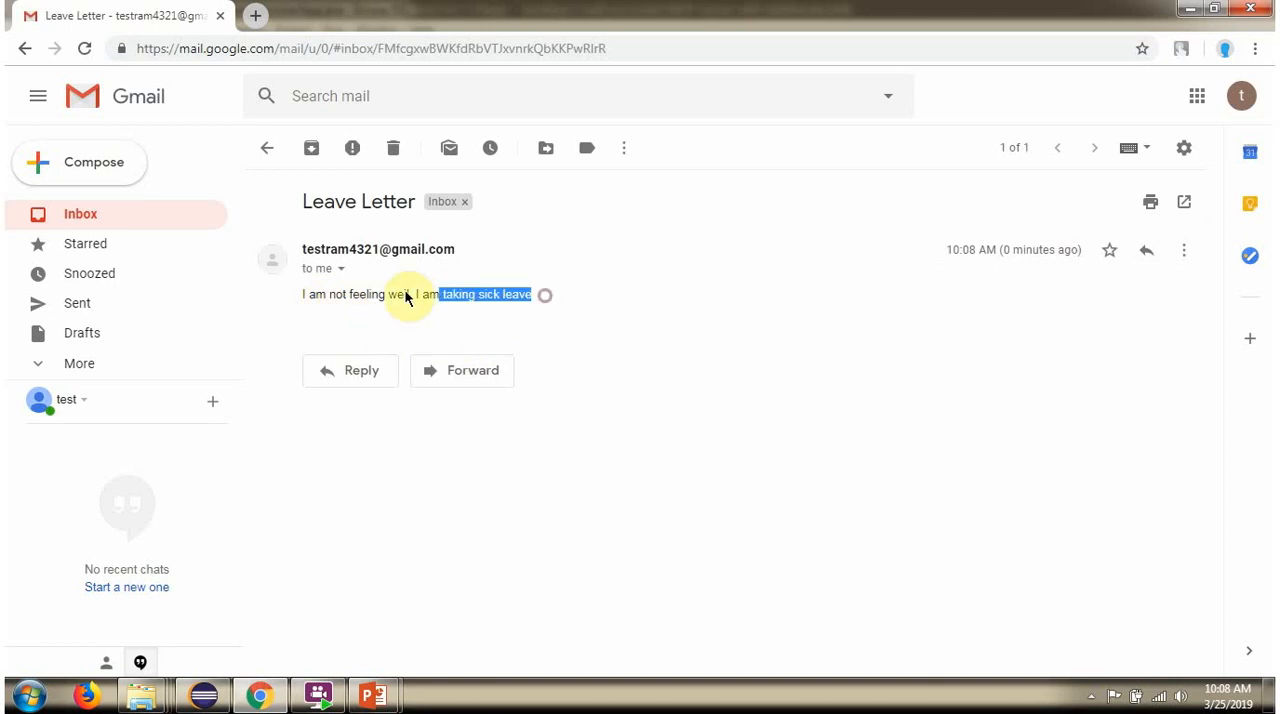
pyautogui.click(420, 308)
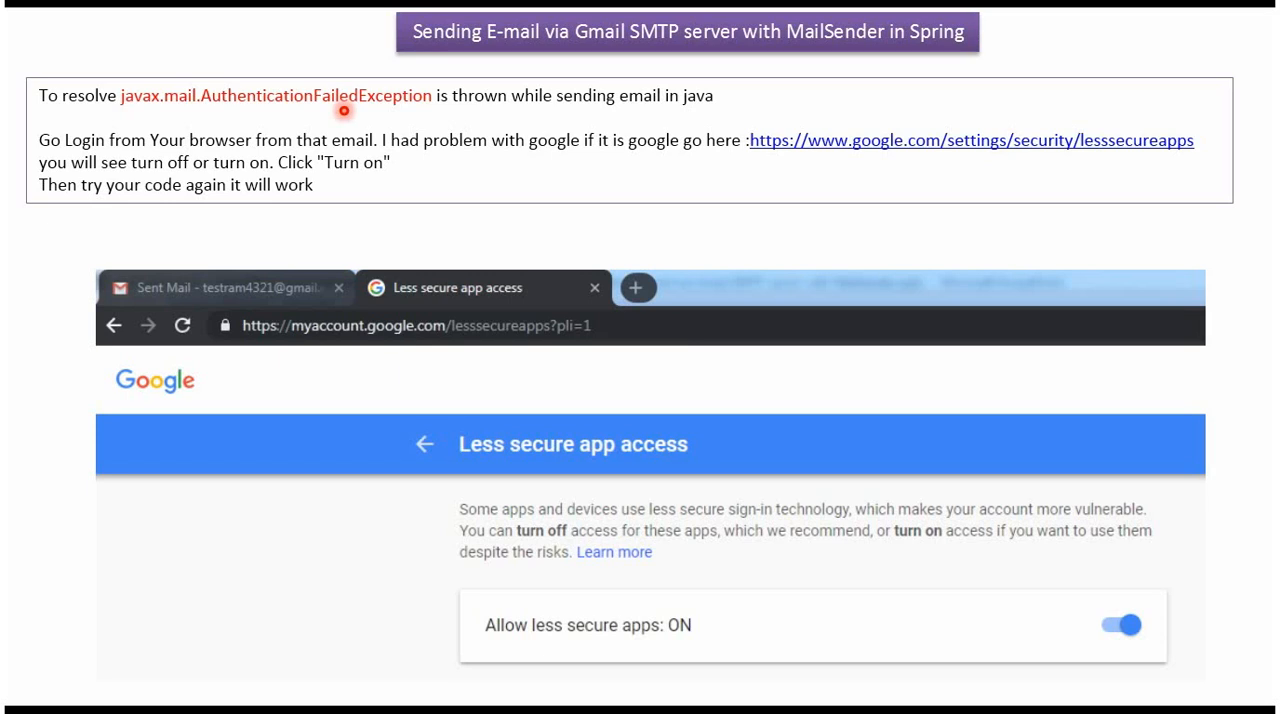
pyautogui.moveTo(862, 180)
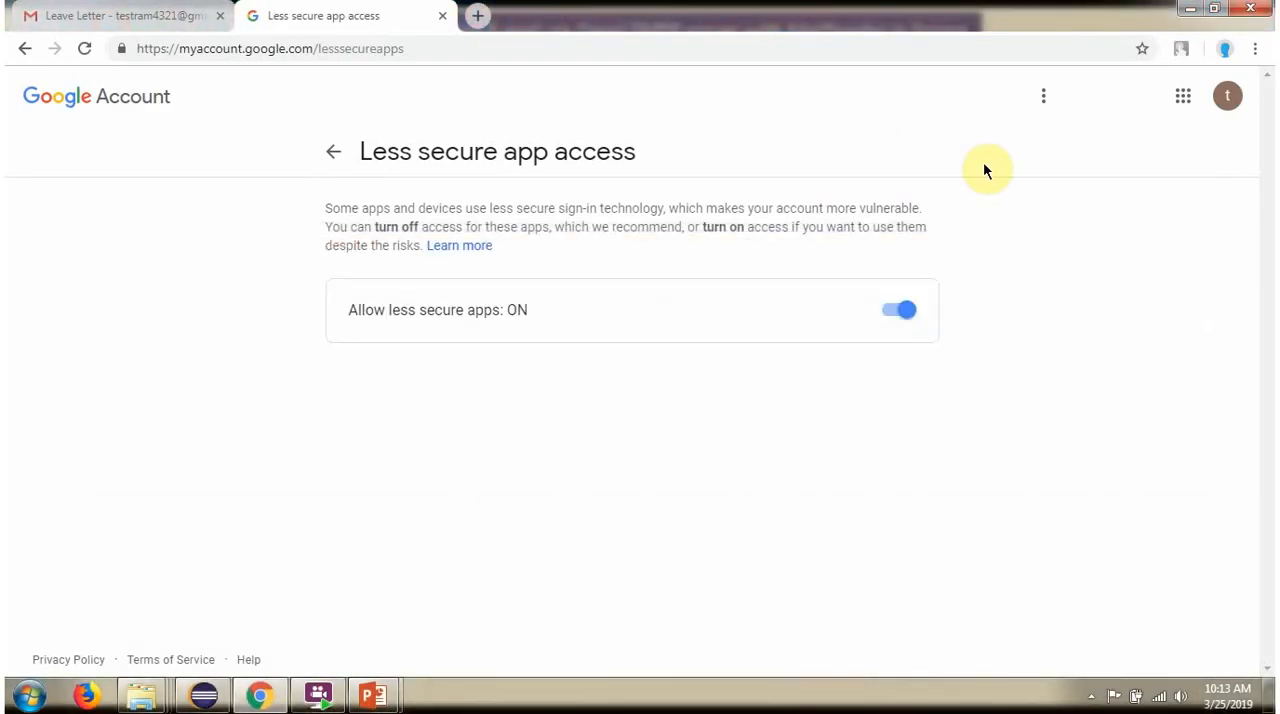
pyautogui.moveTo(470, 326)
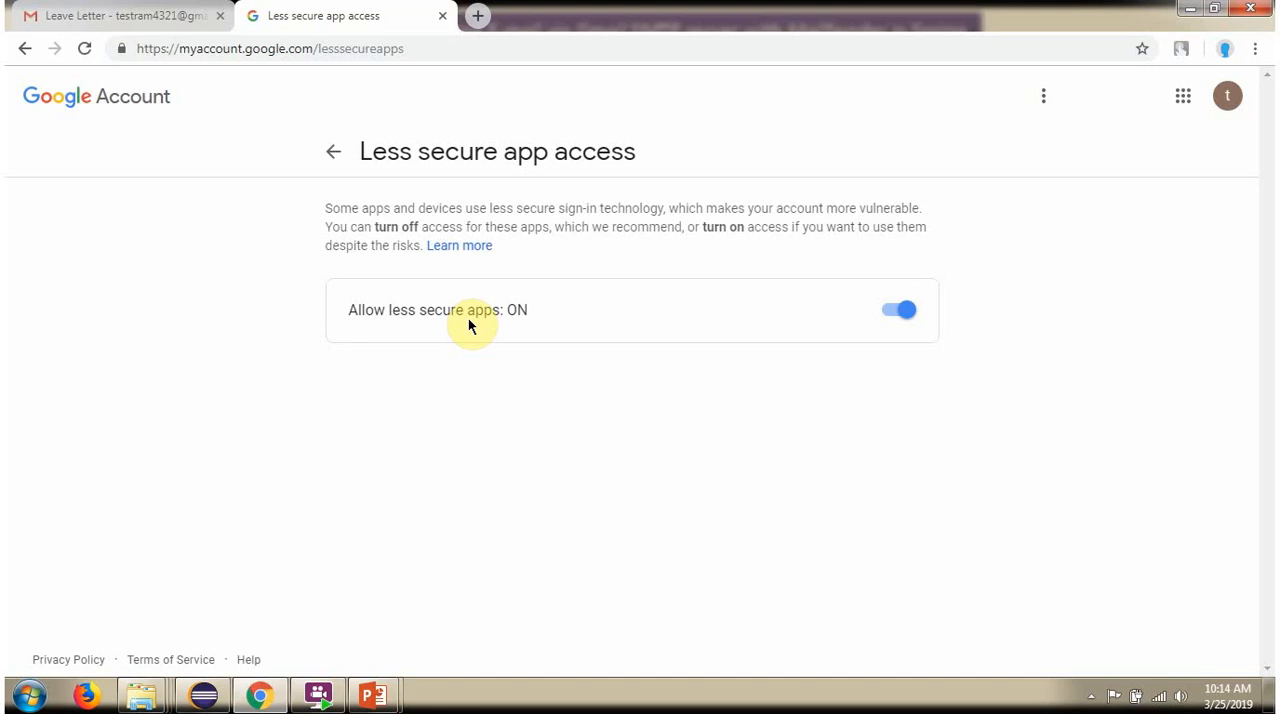
pyautogui.moveTo(892, 308)
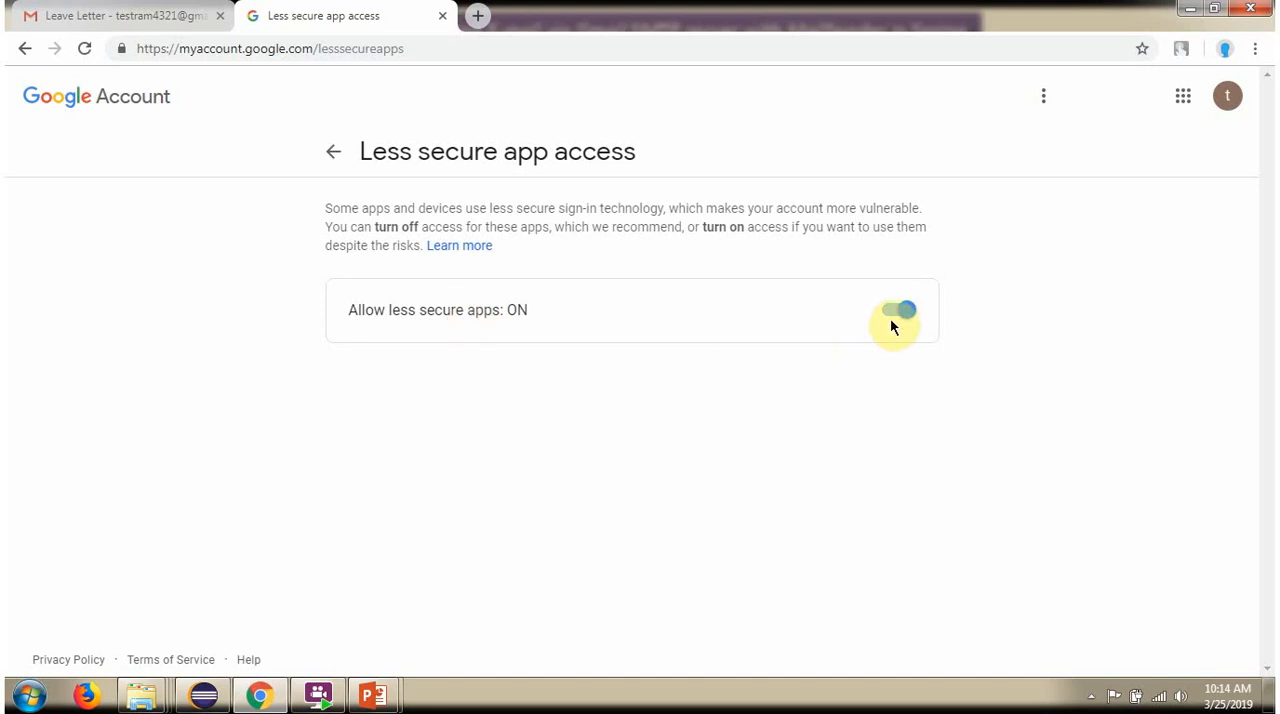
# Switch Allow less secure apps from ON to OFF in Google Account
pyautogui.click(896, 310)
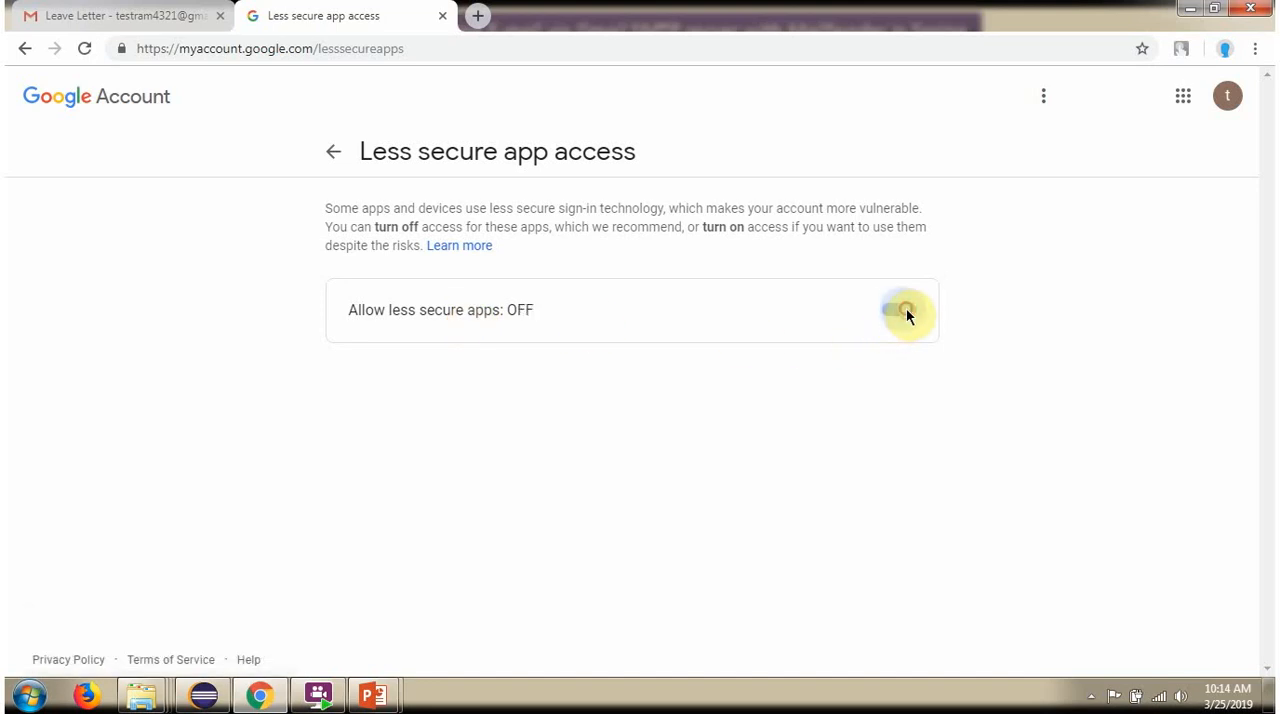
pyautogui.click(896, 308)
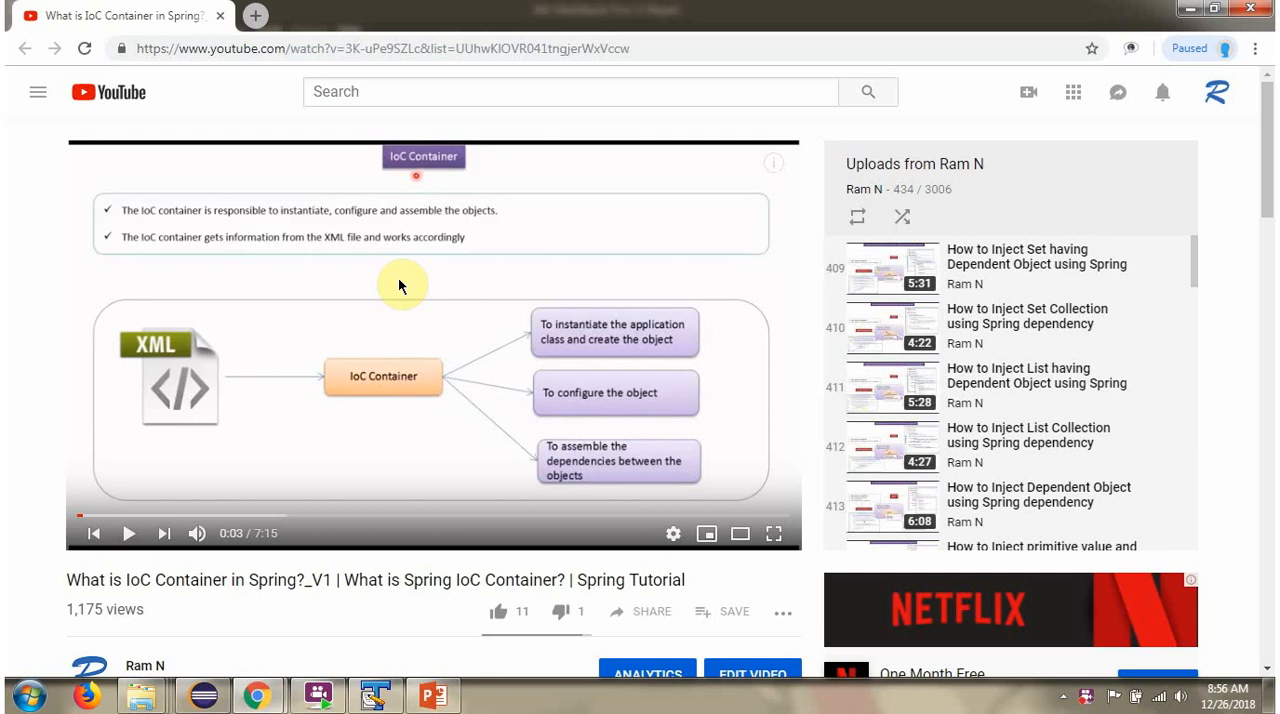
# Expand the IoC Container video description to show its source code, GitHub and Bitbucket links
pyautogui.scroll(-3)
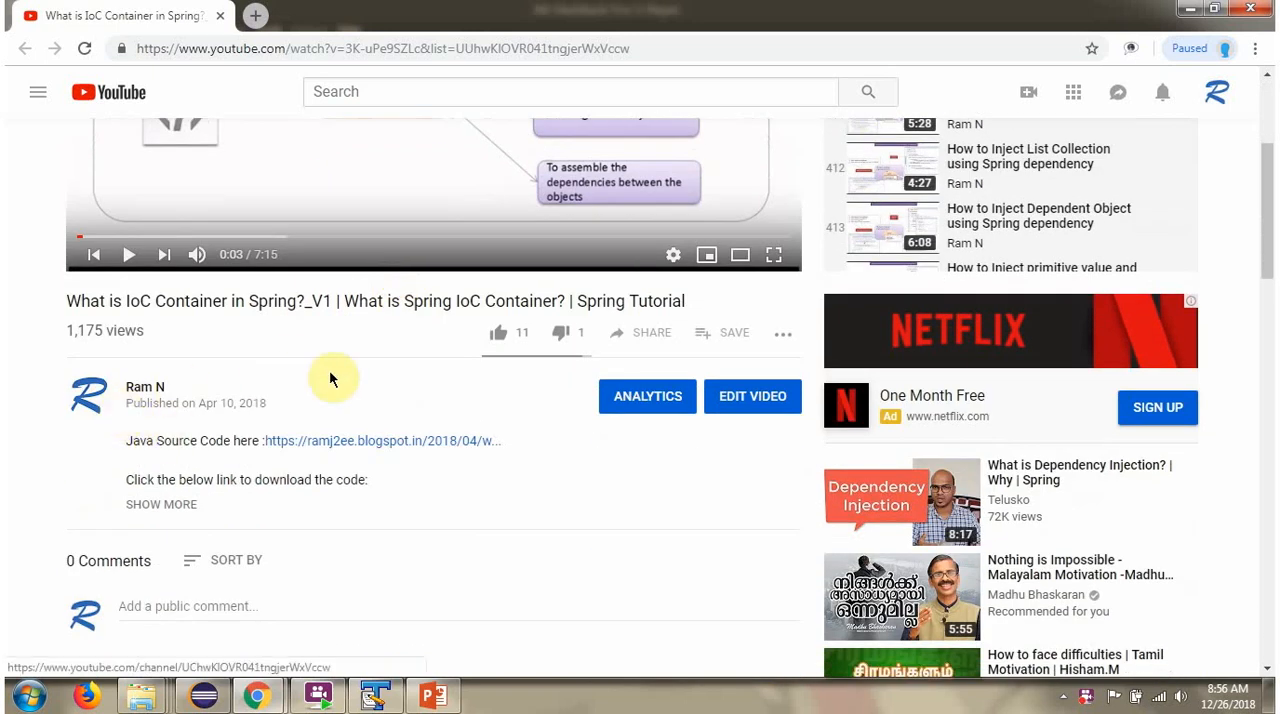
pyautogui.moveTo(184, 504)
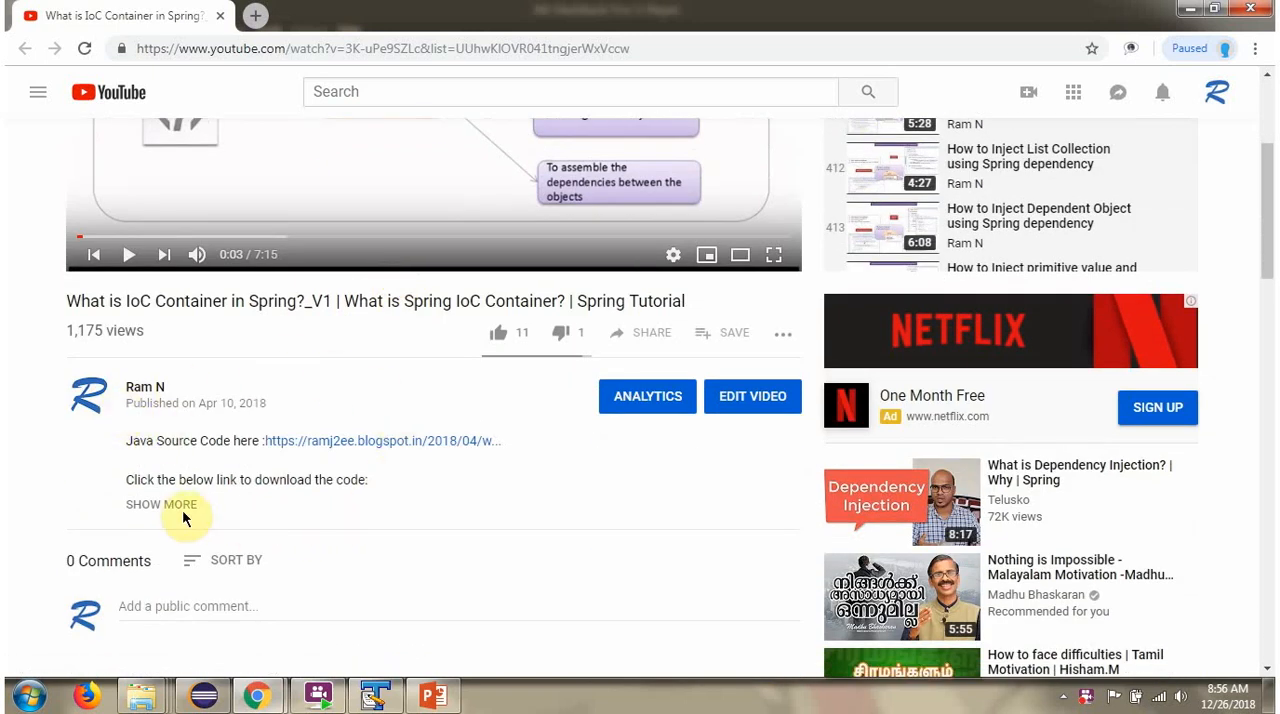
pyautogui.click(160, 504)
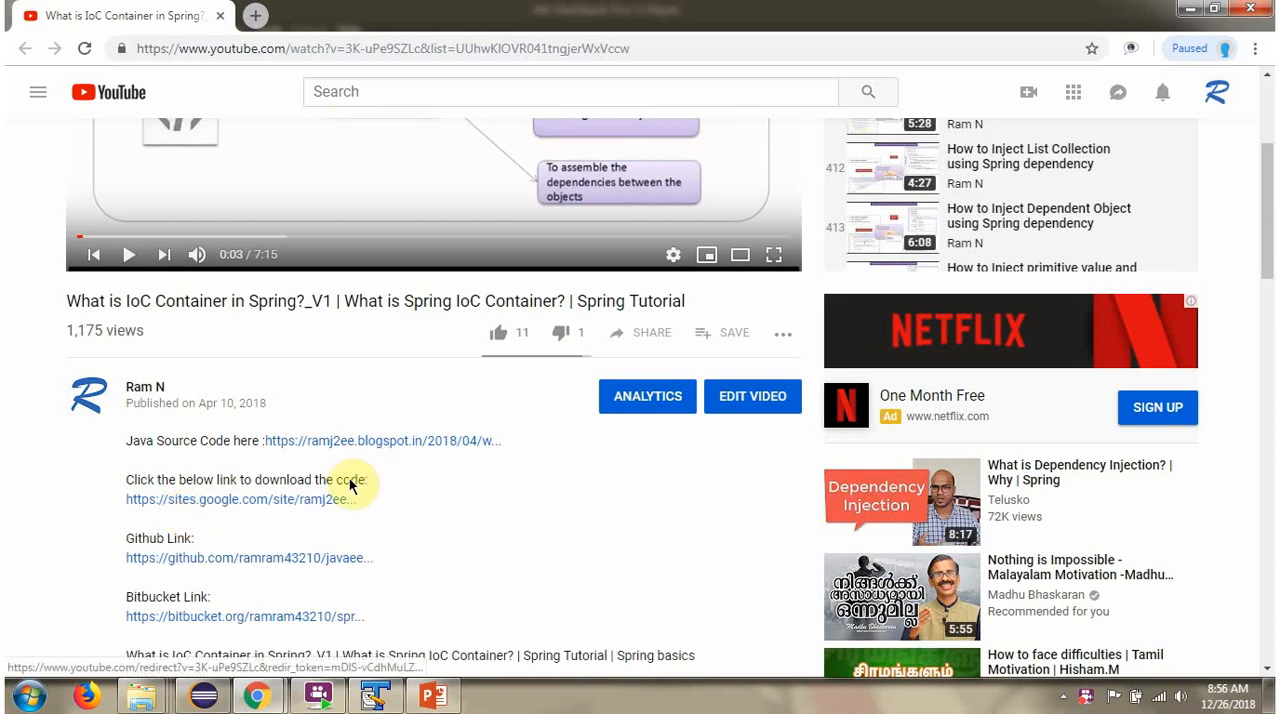
pyautogui.scroll(-3)
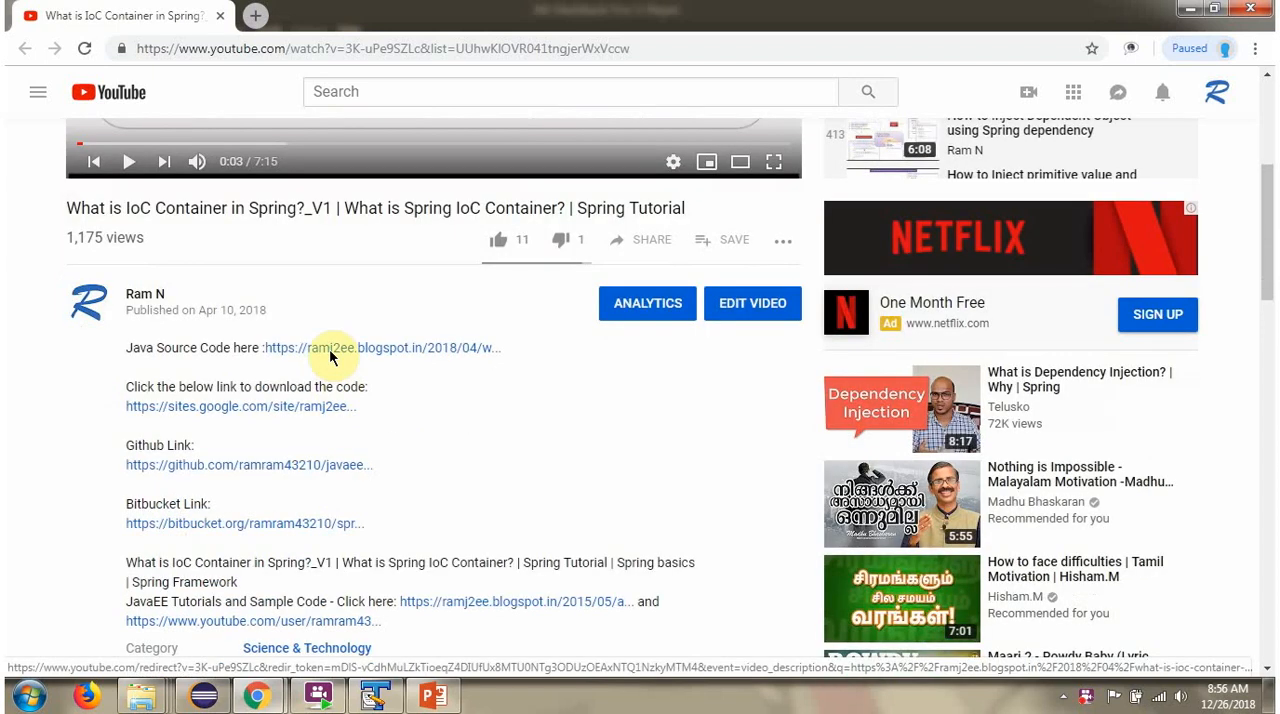
pyautogui.moveTo(328, 370)
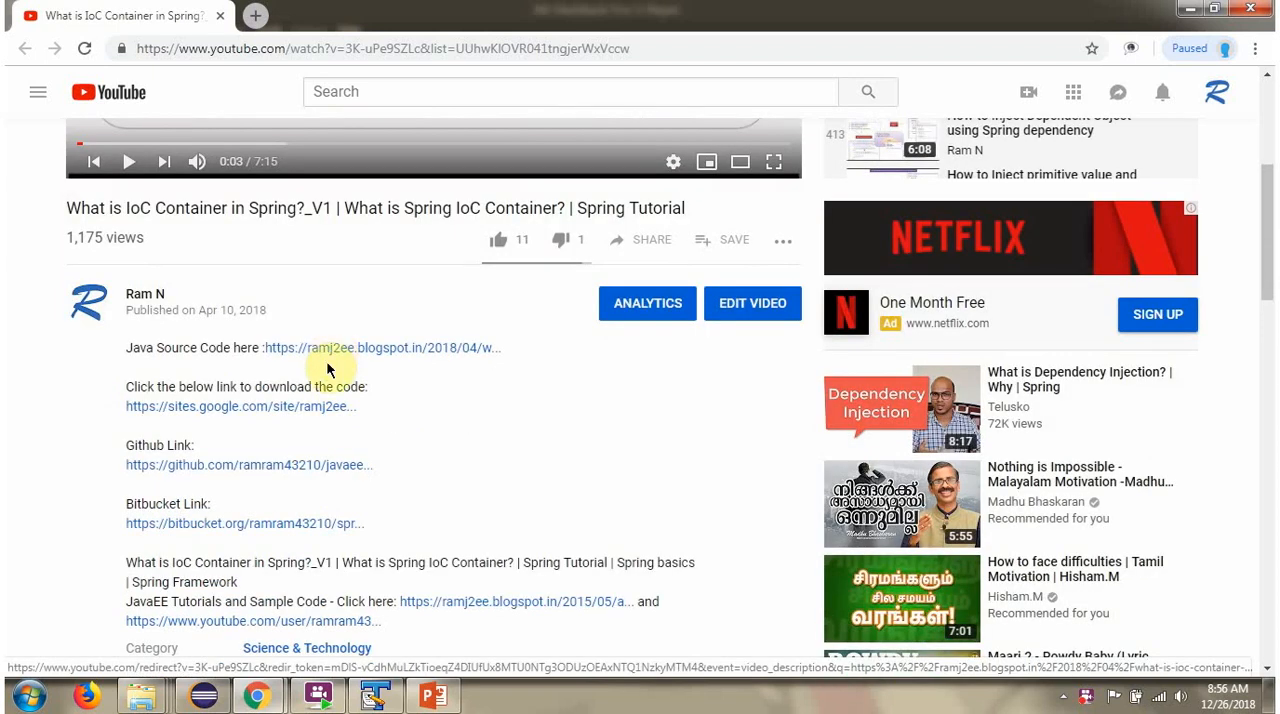
pyautogui.moveTo(344, 524)
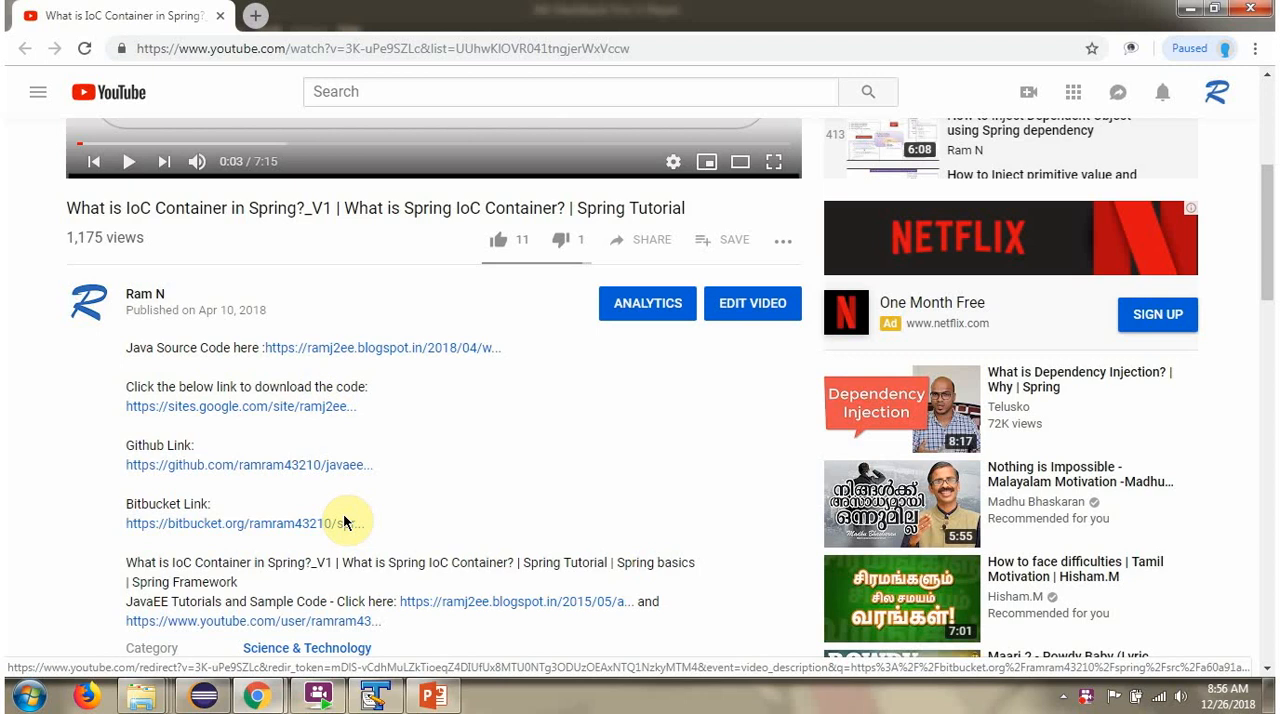